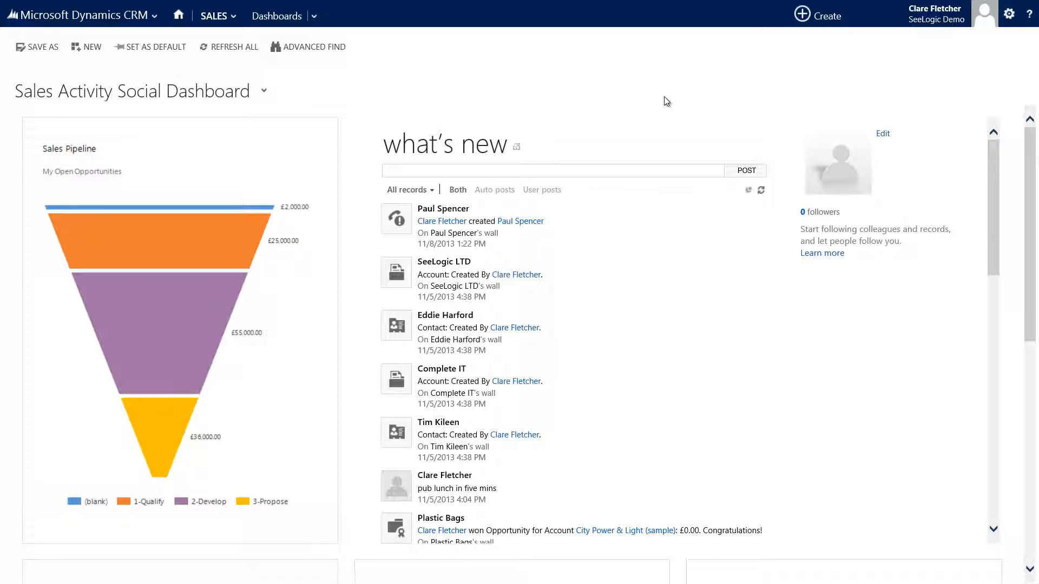
pyautogui.moveTo(641, 91)
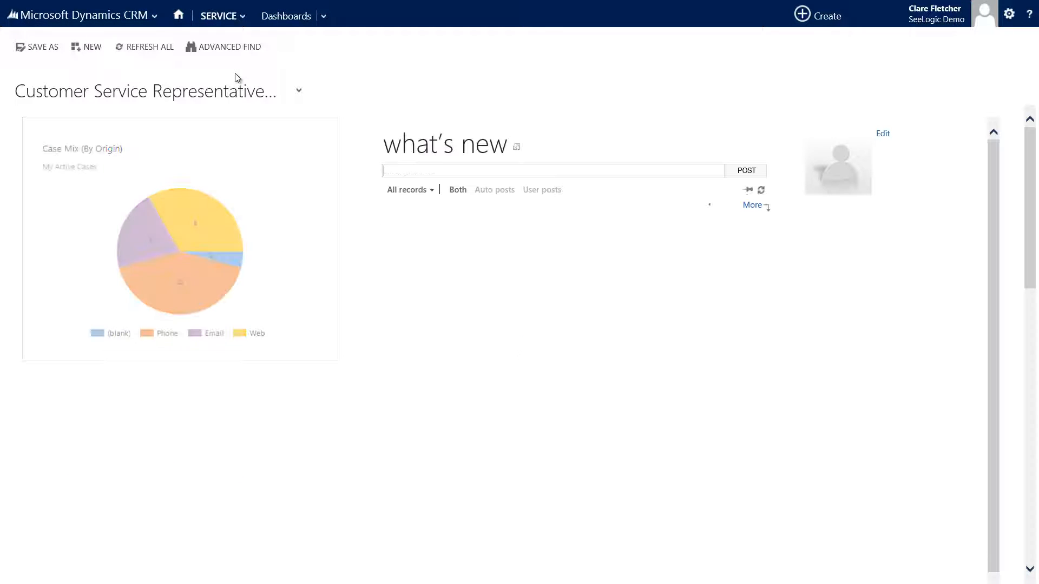
# - Open the Contracts list under Collateral in the Service area's navigation
pyautogui.click(219, 16)
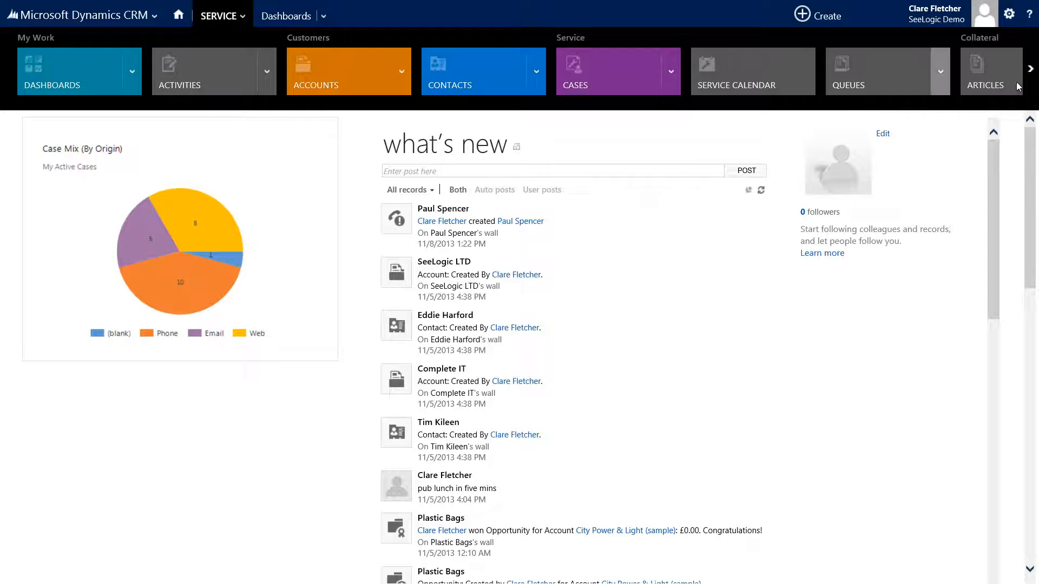
pyautogui.click(1030, 69)
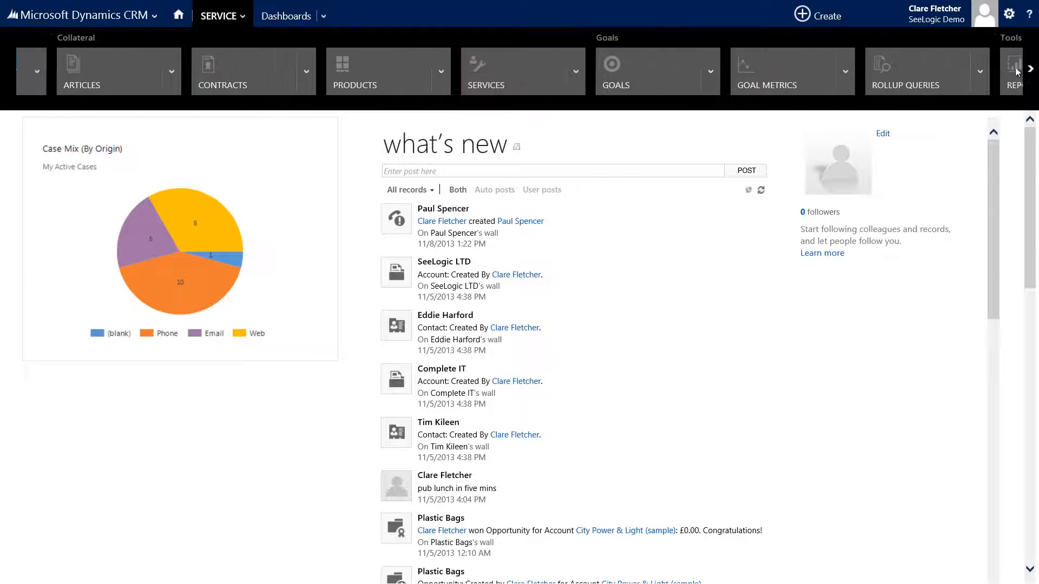
pyautogui.click(222, 71)
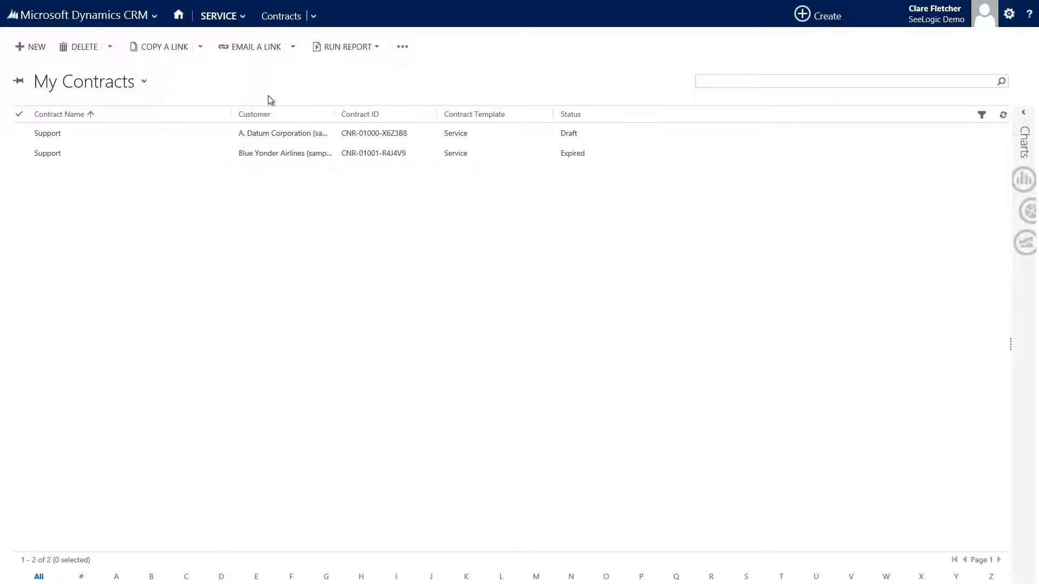
# - Create a new contract using the SER - Service template
pyautogui.click(847, 81)
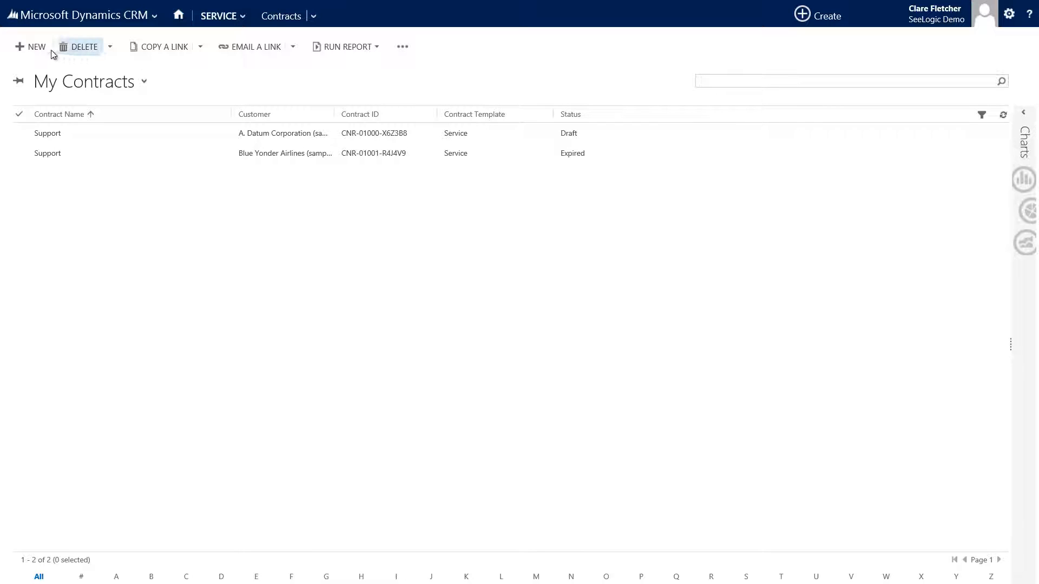
pyautogui.click(36, 46)
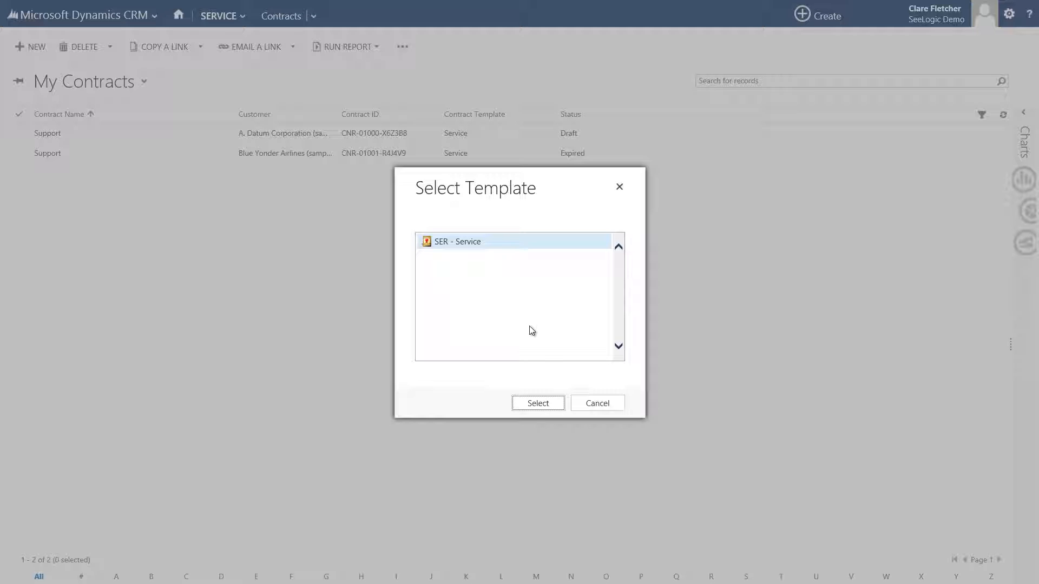
pyautogui.moveTo(535, 342)
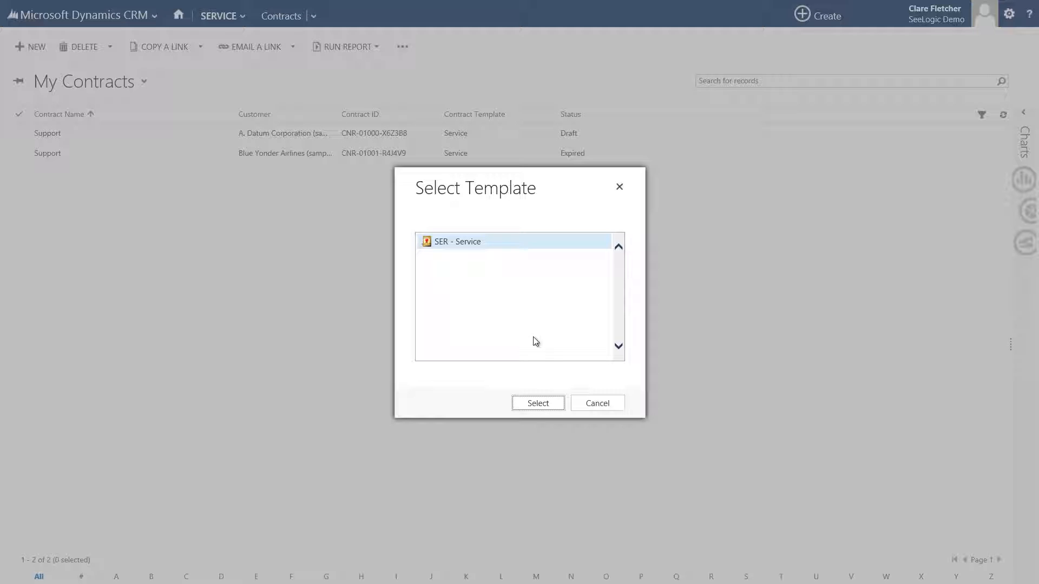
pyautogui.click(538, 402)
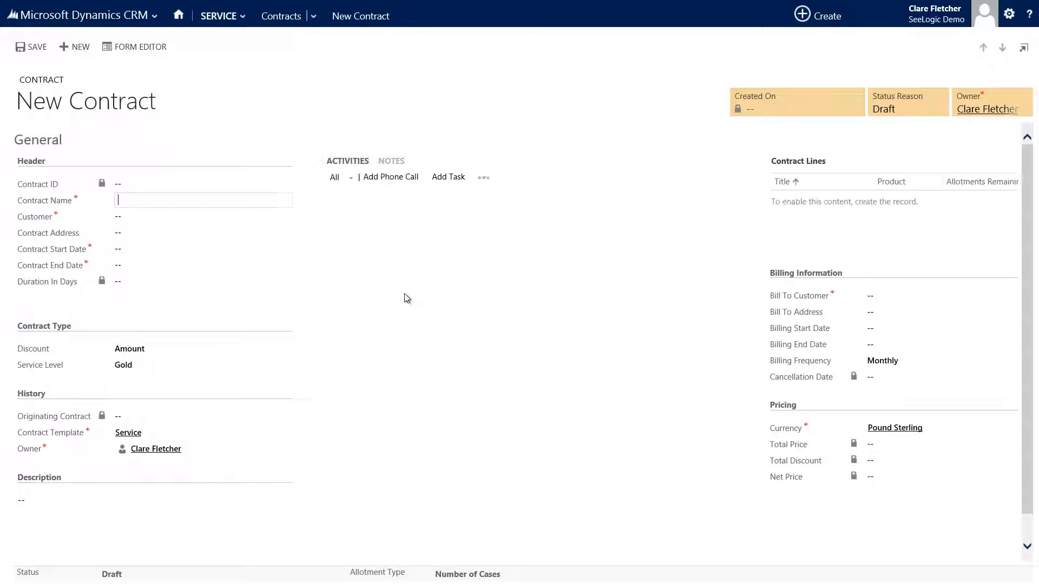
# - Name the contract 'Microsoft Support' with Fabrikam, Inc. (sample) as the customer
pyautogui.click(199, 233)
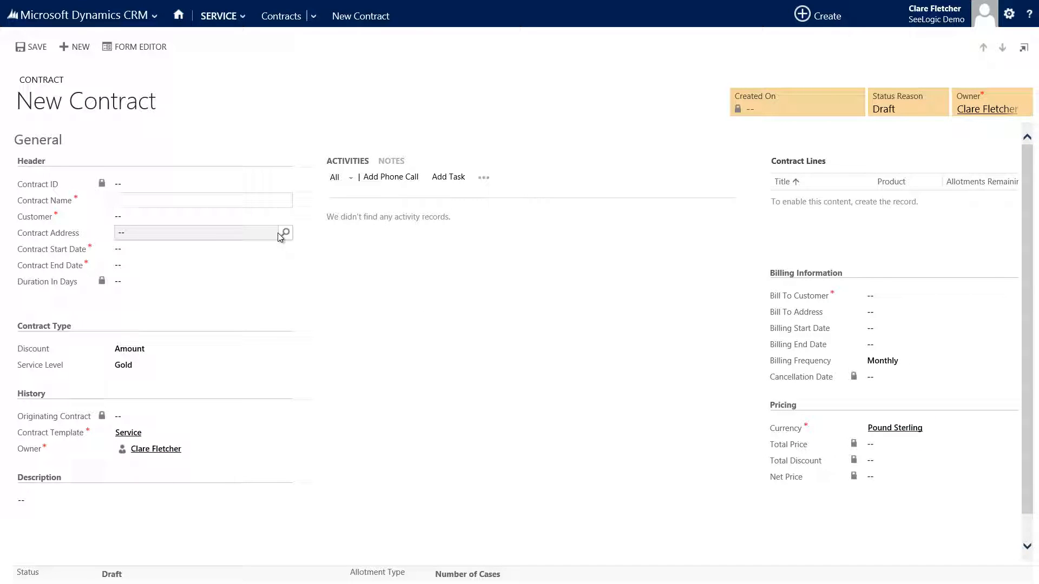
pyautogui.write('Micro')
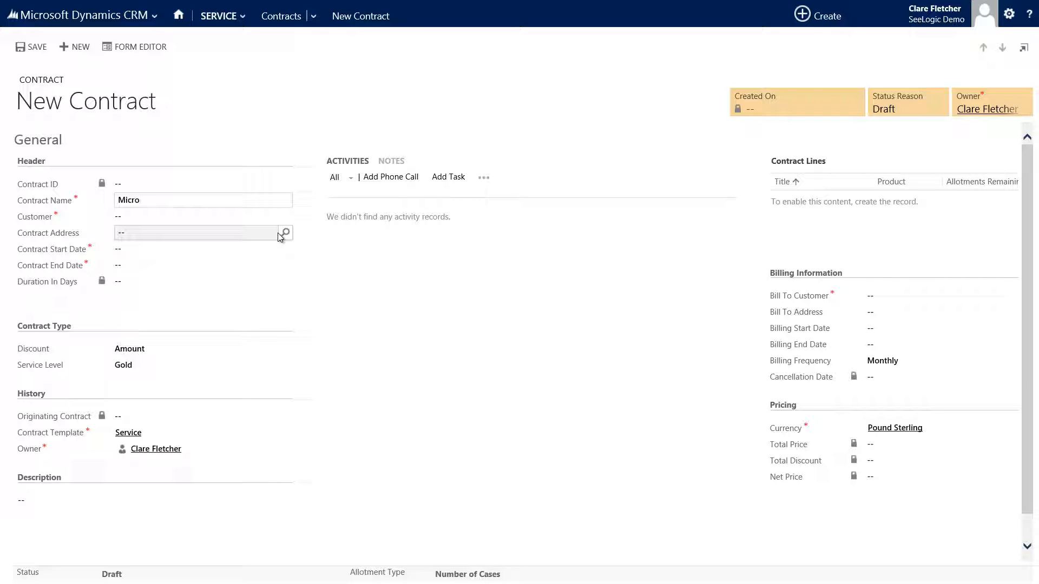
pyautogui.write('soft')
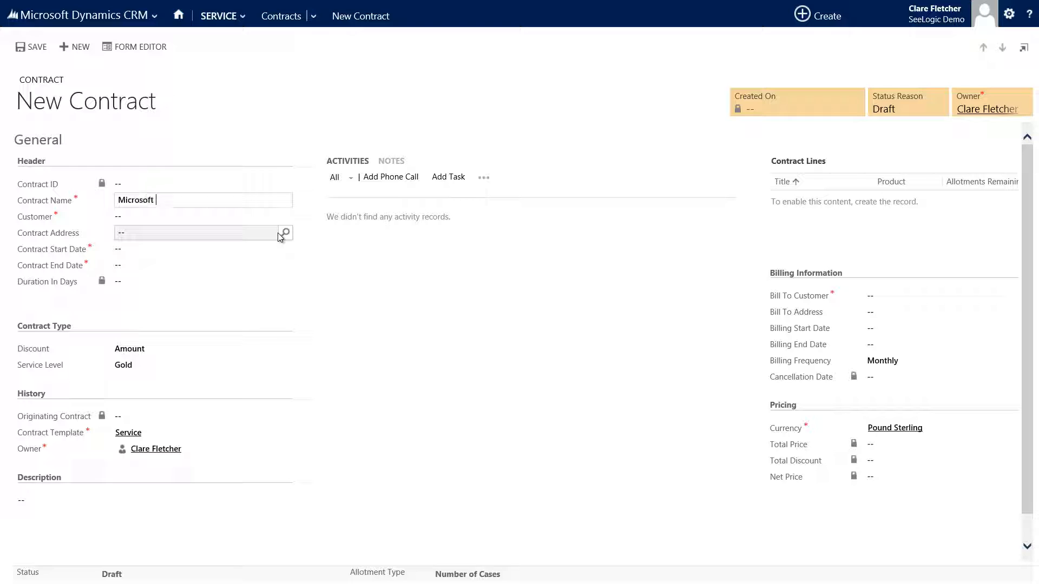
pyautogui.write('Support')
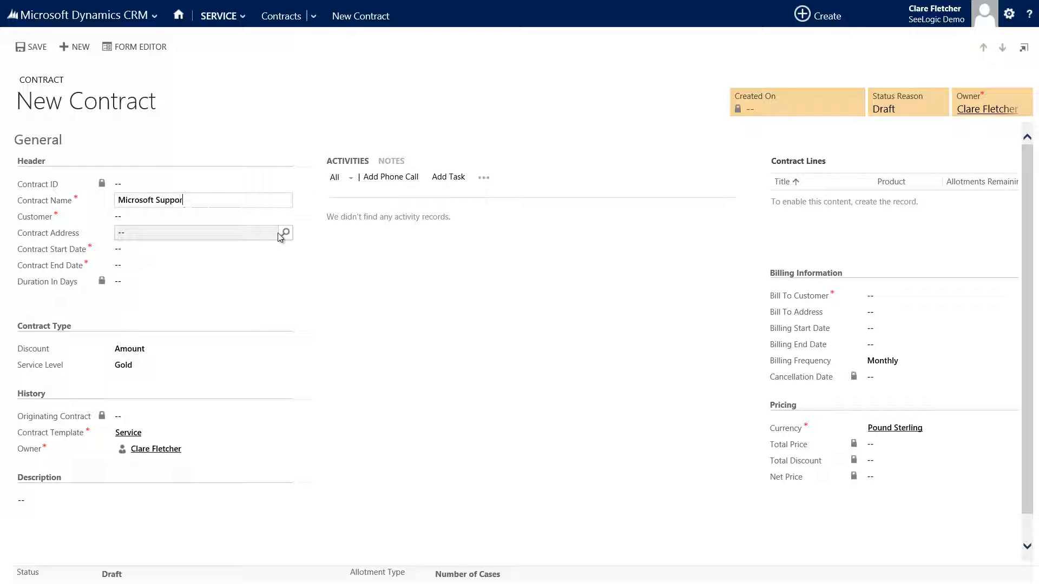
pyautogui.click(196, 215)
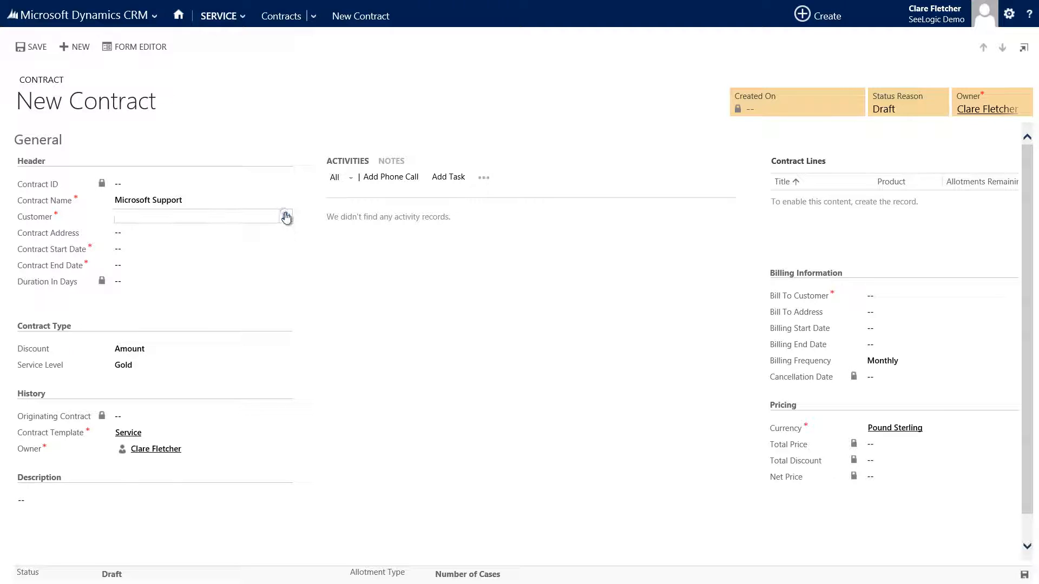
pyautogui.click(286, 216)
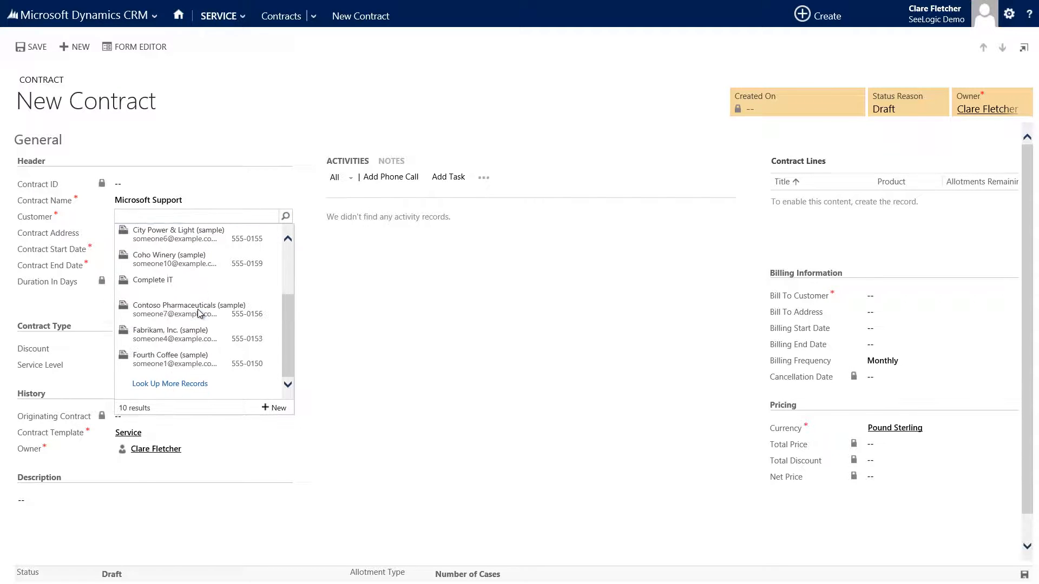
pyautogui.click(170, 334)
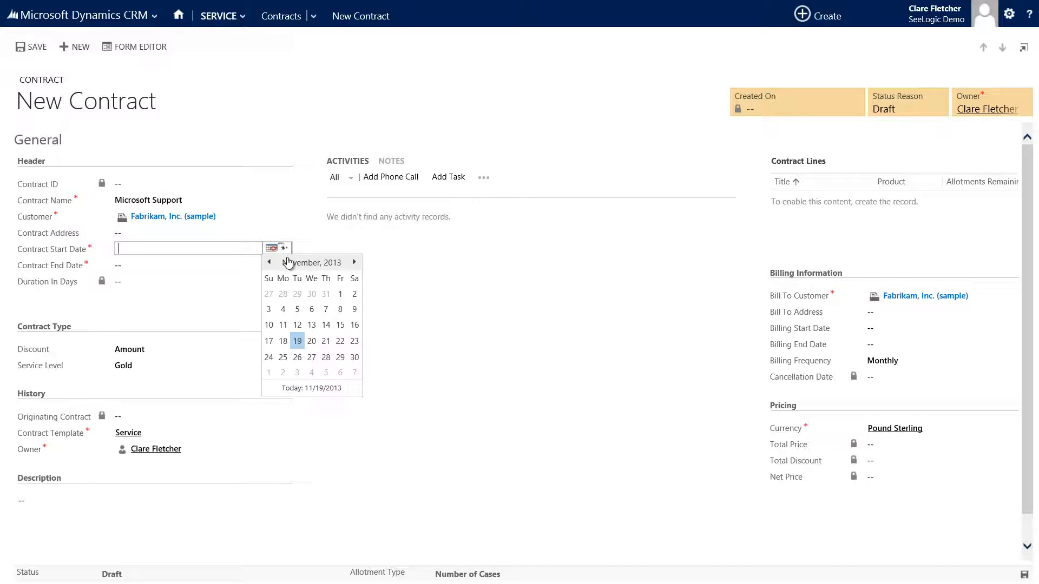
# - Set the contract start date to 11/20/2013 and end date to 11/20/2014
pyautogui.click(297, 340)
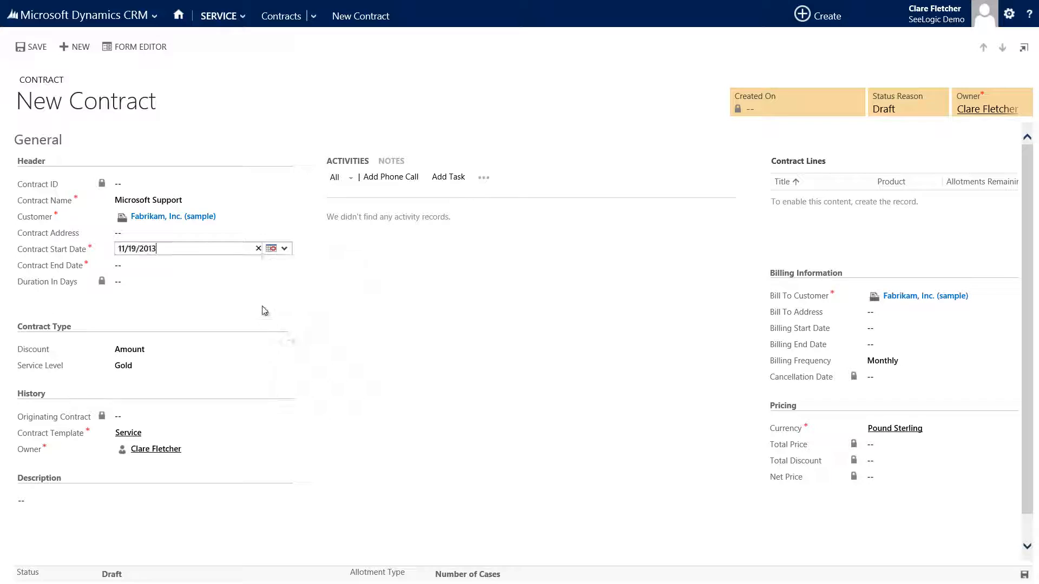
pyautogui.write('11/20/2013')
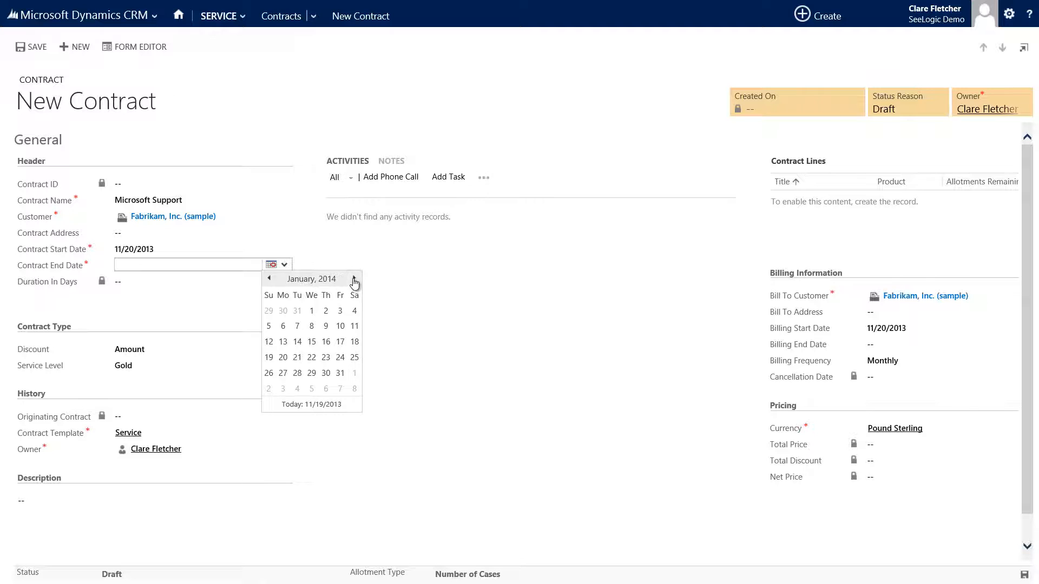
pyautogui.click(354, 278)
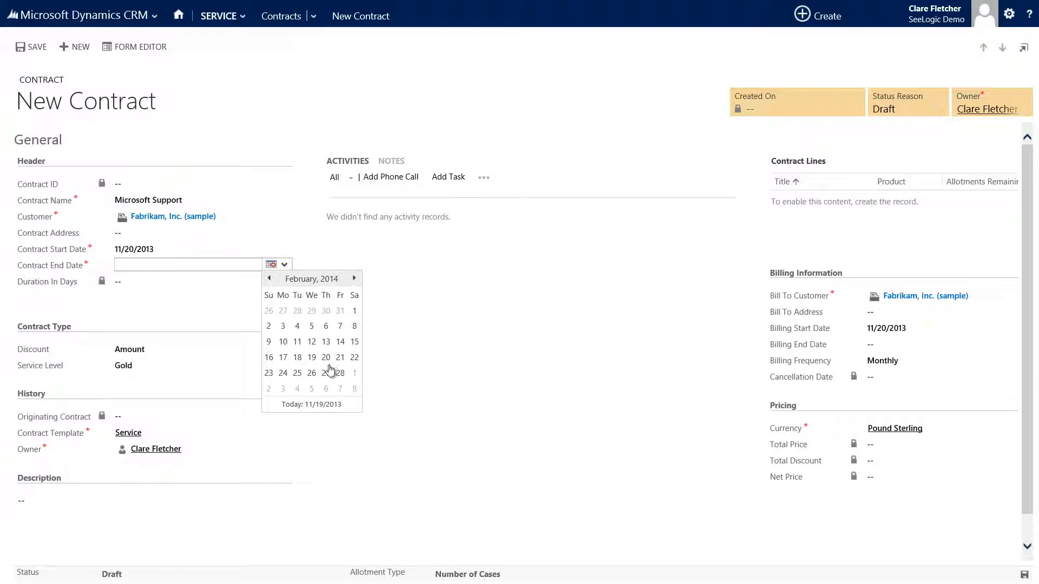
pyautogui.click(325, 358)
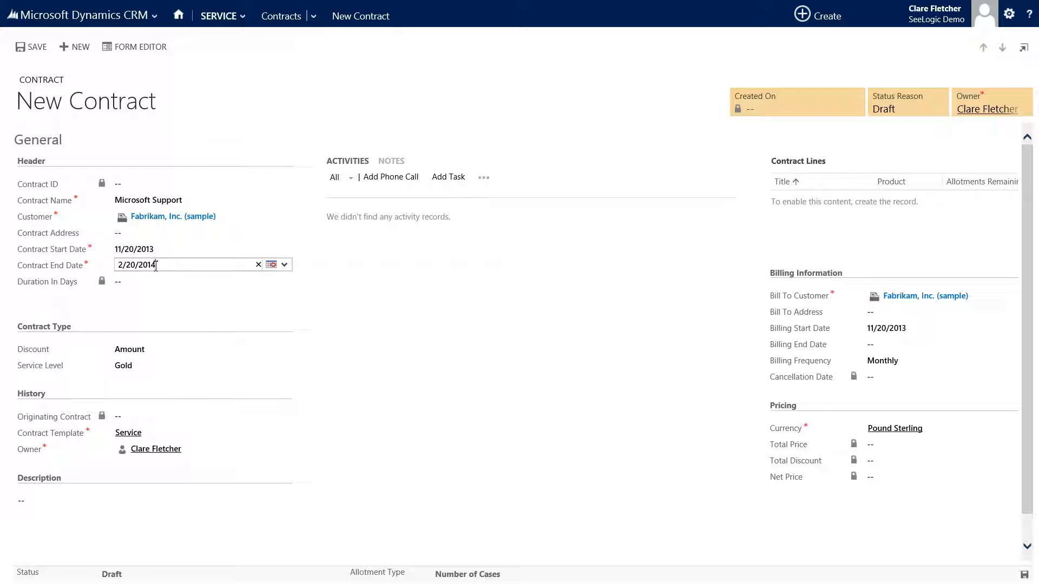
pyautogui.press('Backspace')
pyautogui.write('11')
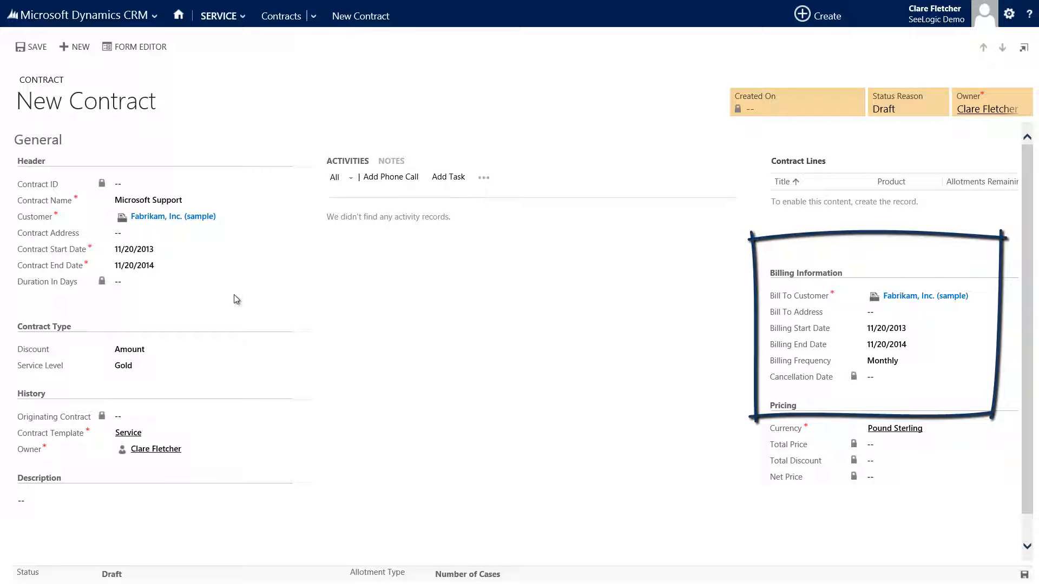
# - Review and save the Microsoft Support contract, then add a line in Contract Lines
pyautogui.scroll(-3)
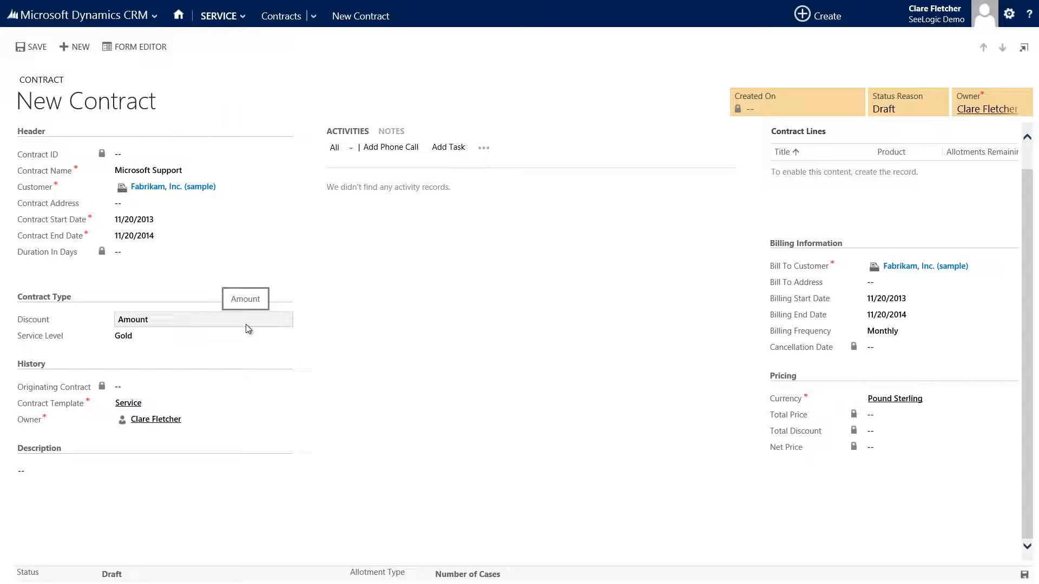
pyautogui.click(207, 472)
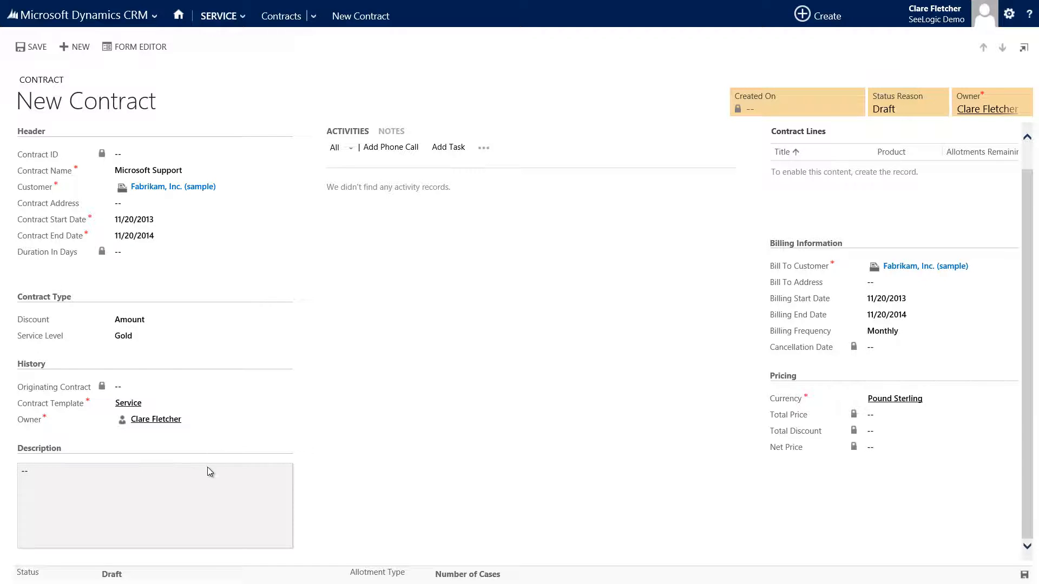
pyautogui.moveTo(209, 477)
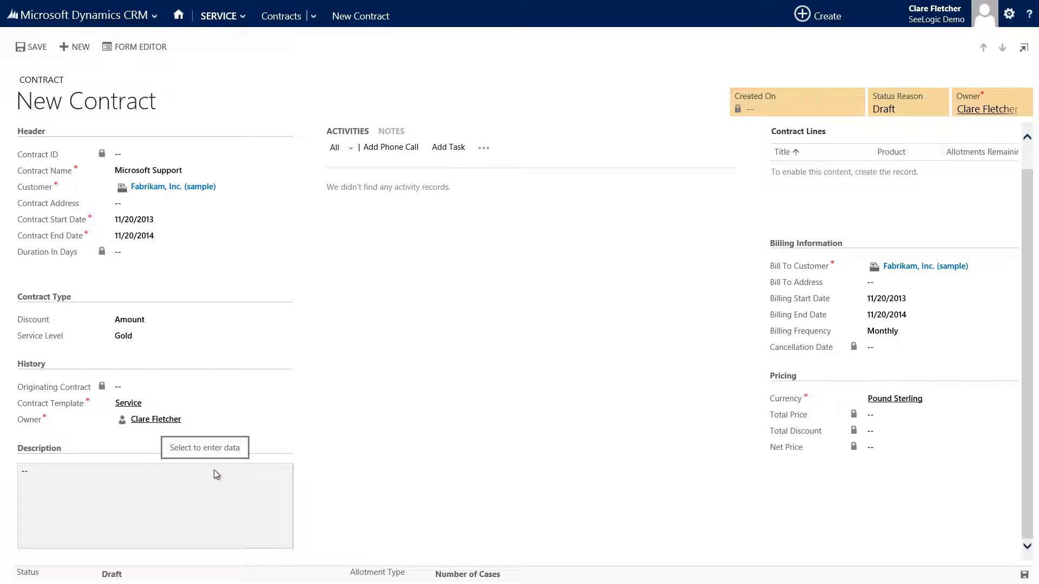
pyautogui.click(333, 379)
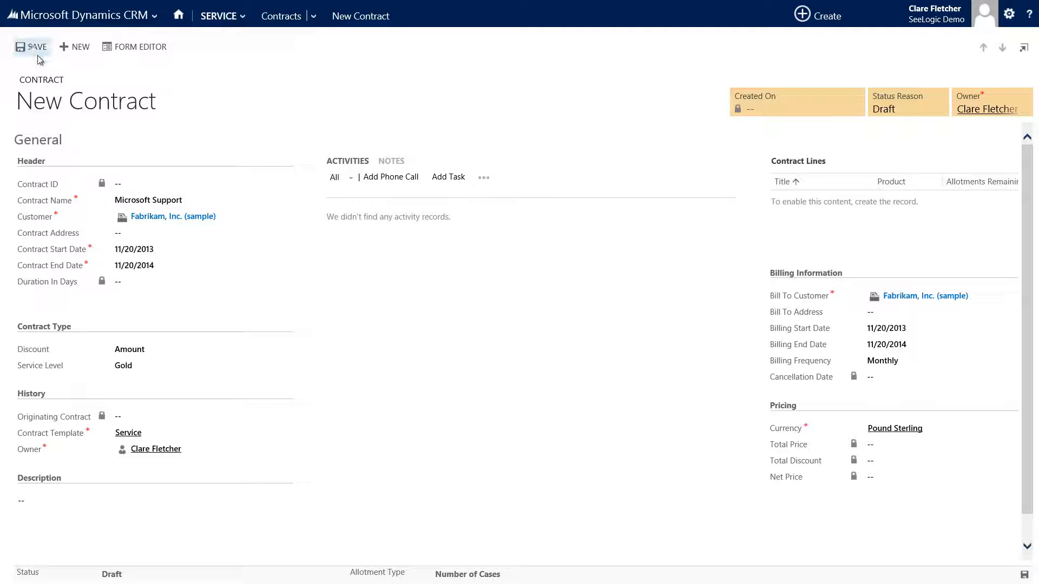
pyautogui.click(31, 46)
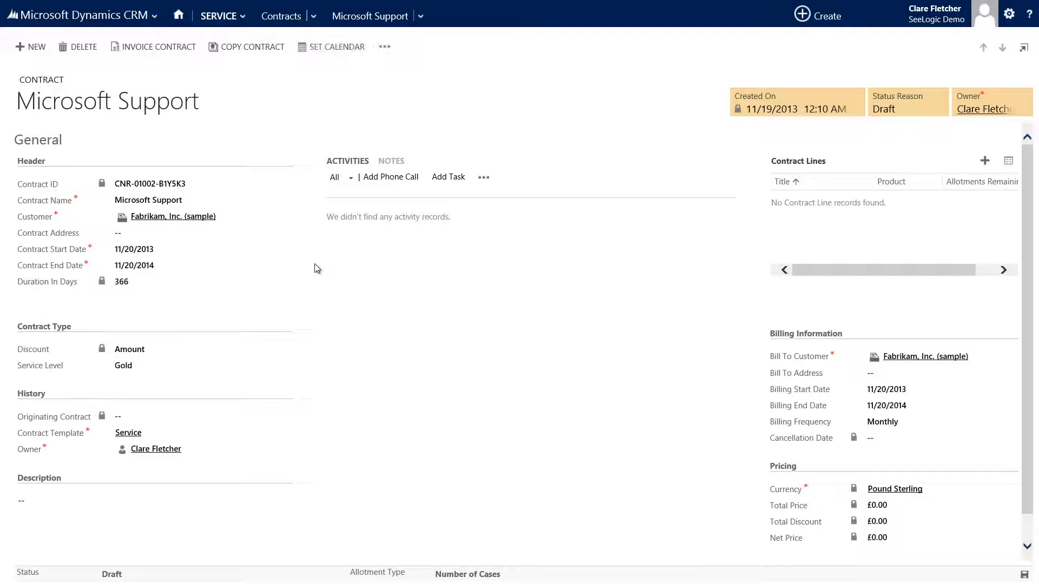
pyautogui.moveTo(621, 224)
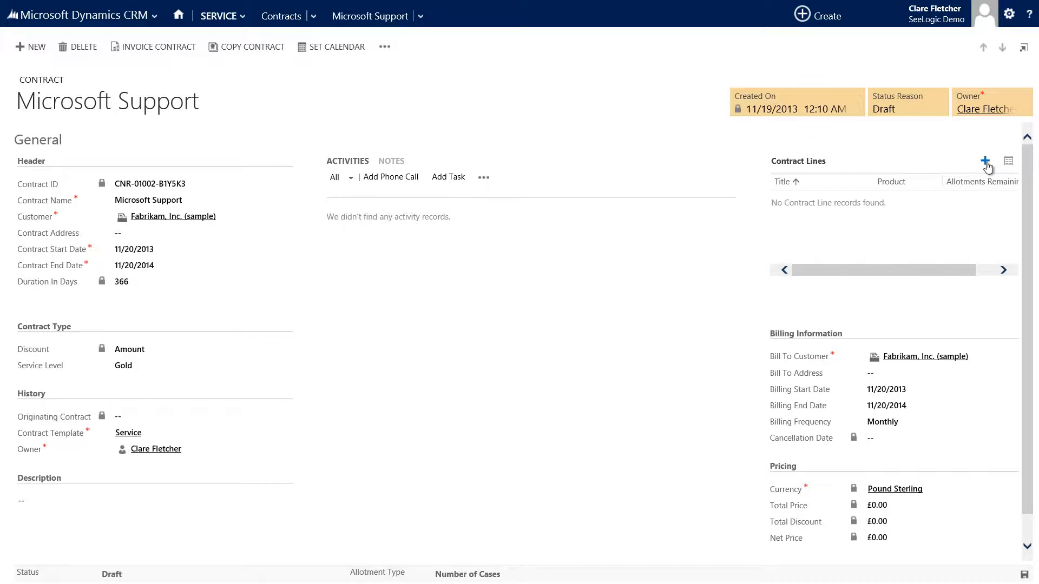
pyautogui.click(985, 161)
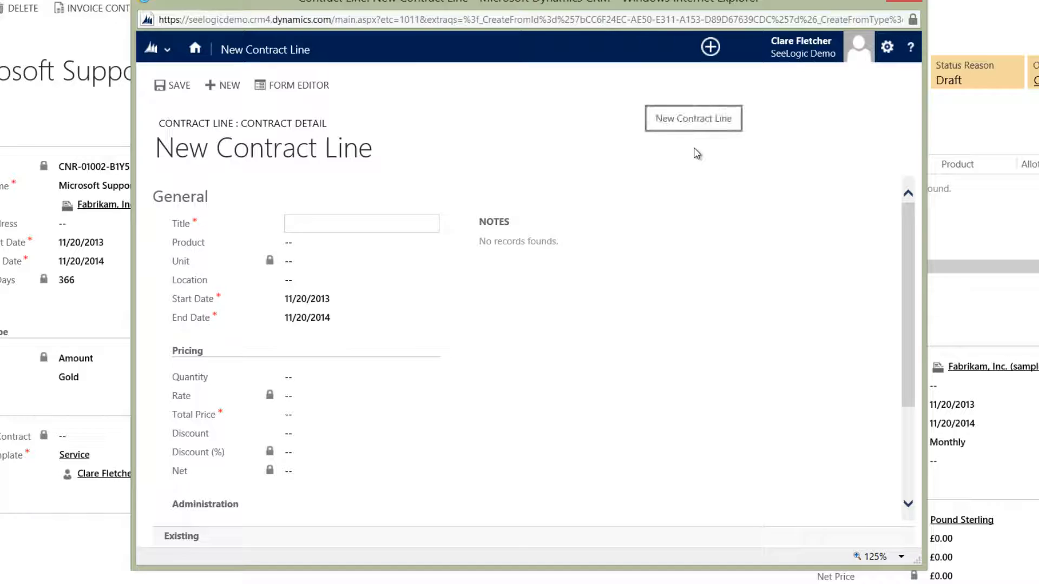
# - Title the contract line 'Microsoft Annual Support' with Technical Support as the product
pyautogui.click(361, 223)
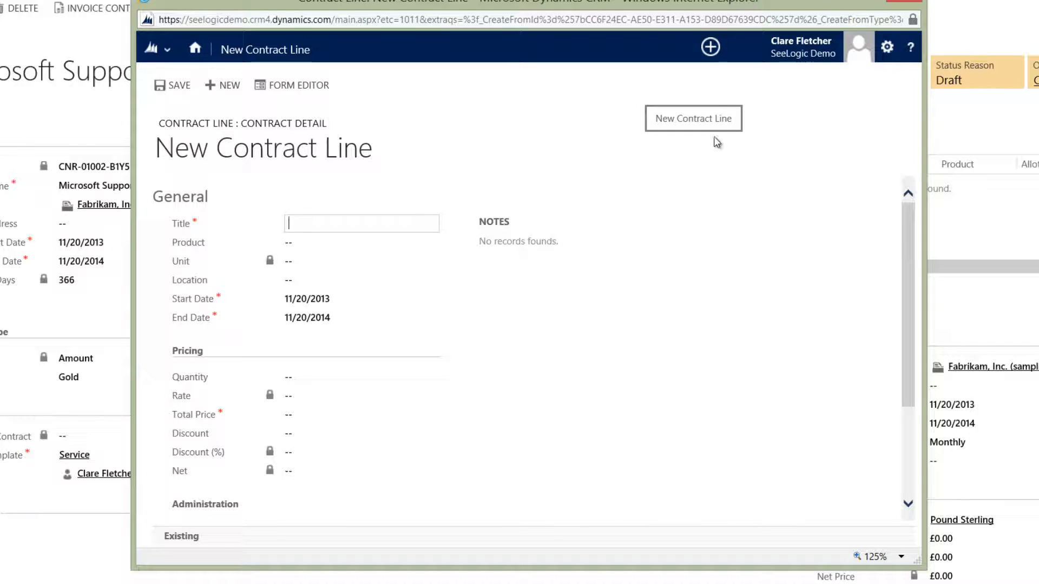
pyautogui.write('M')
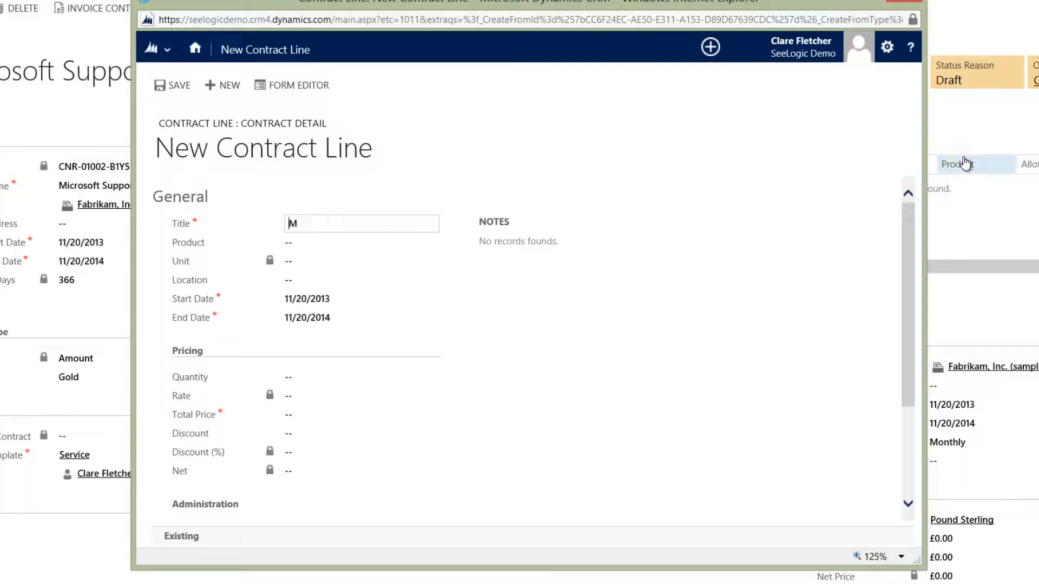
pyautogui.write('icrosd')
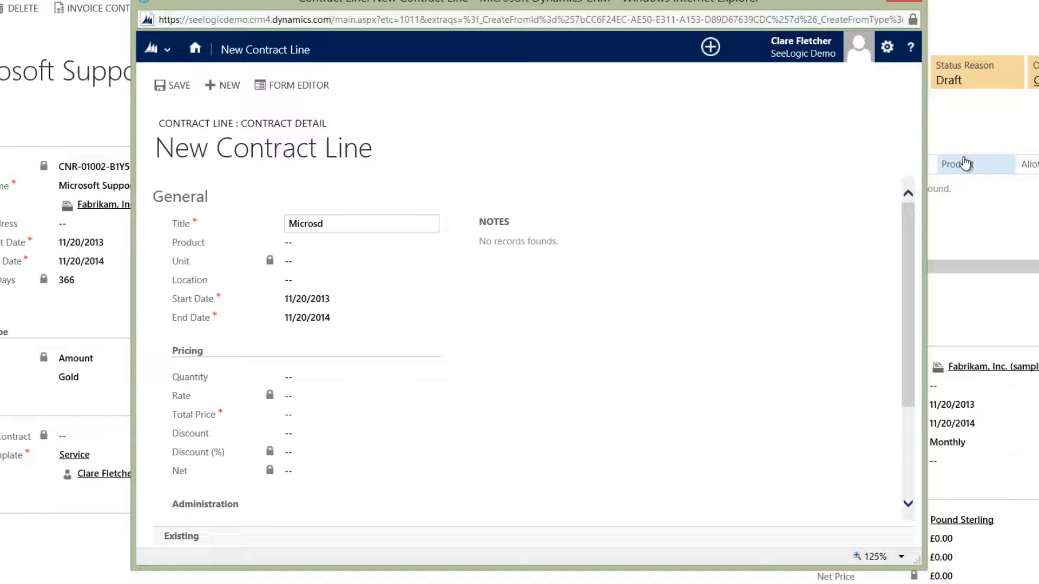
pyautogui.write('Microsoft An')
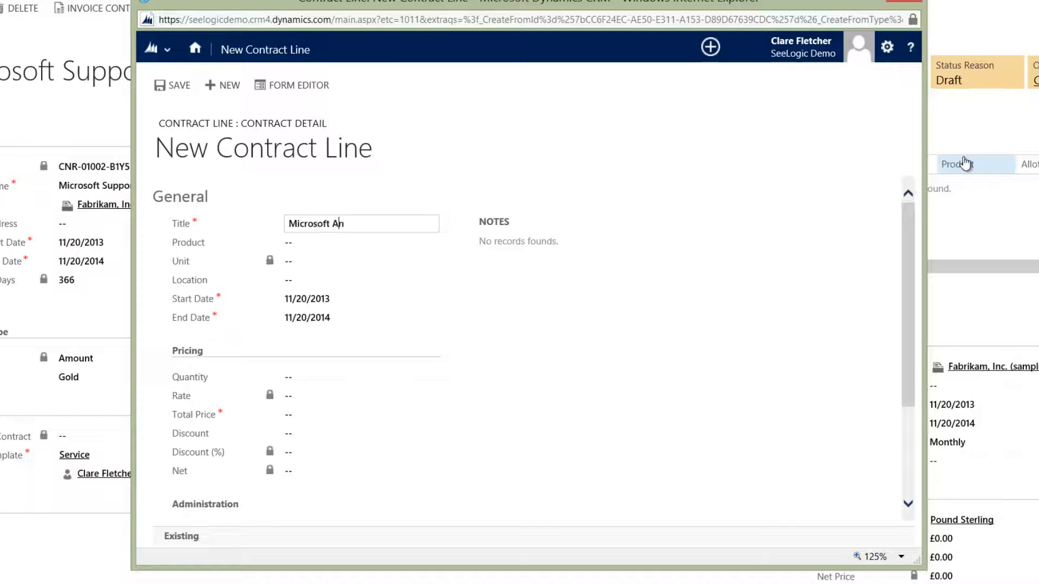
pyautogui.write('nual Sup')
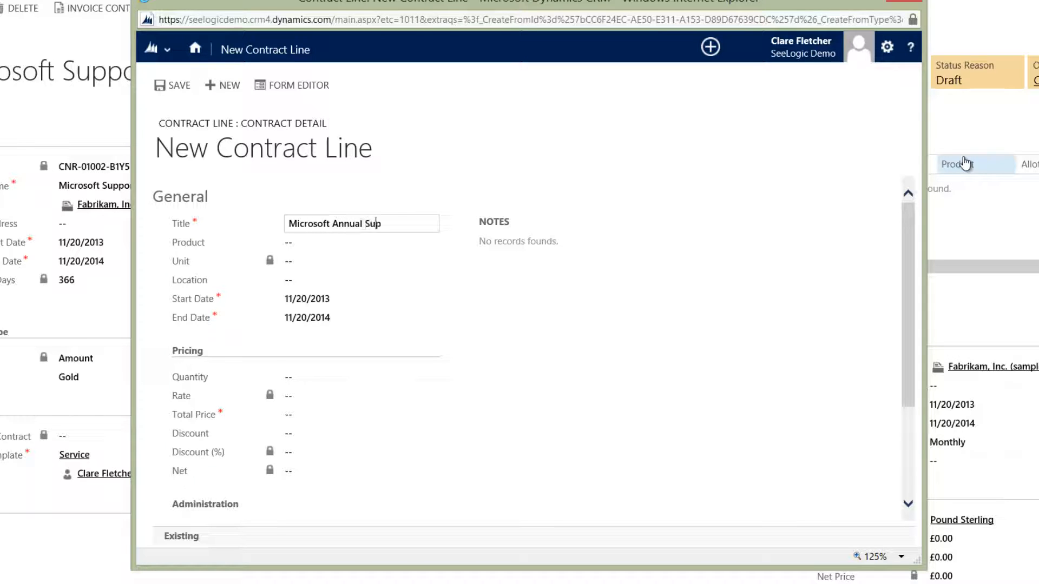
pyautogui.write('port')
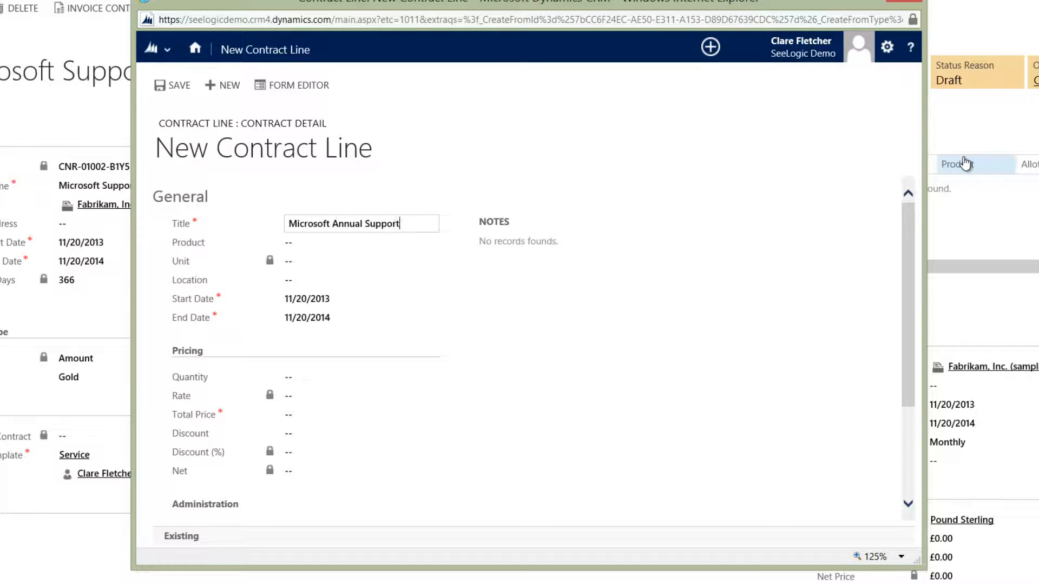
pyautogui.moveTo(954, 159)
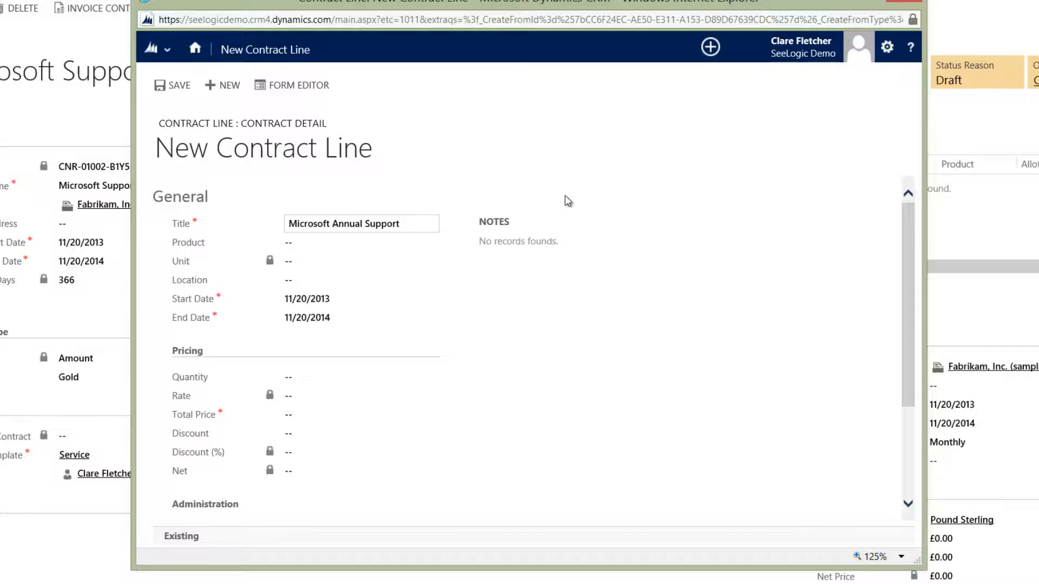
pyautogui.click(354, 242)
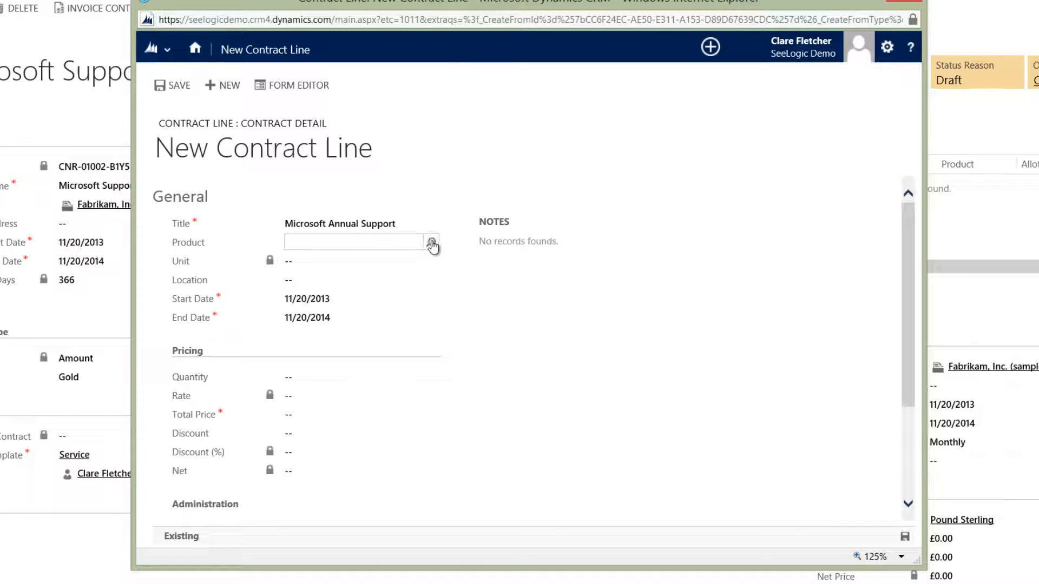
pyautogui.click(432, 241)
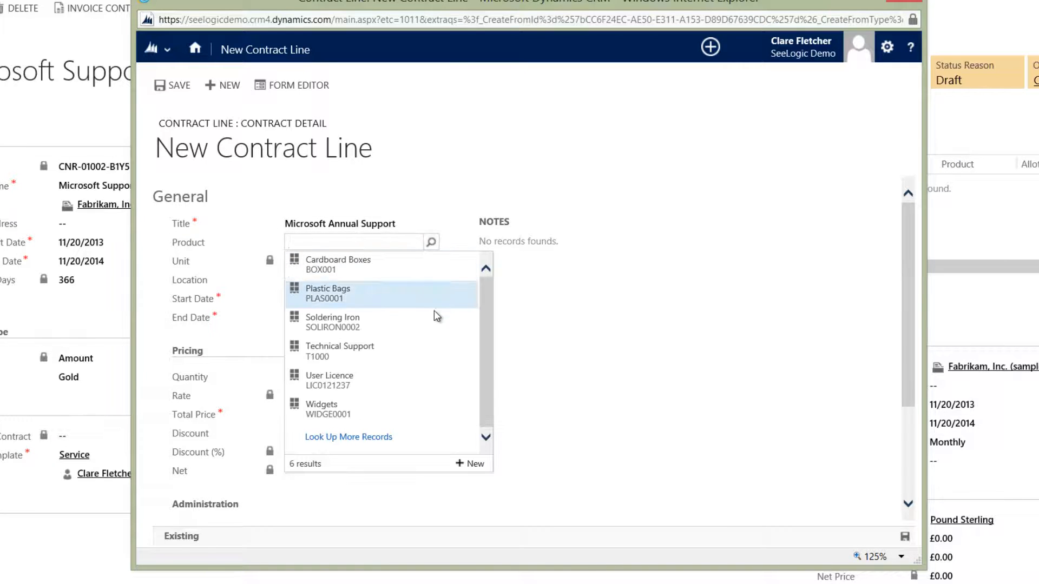
pyautogui.click(340, 351)
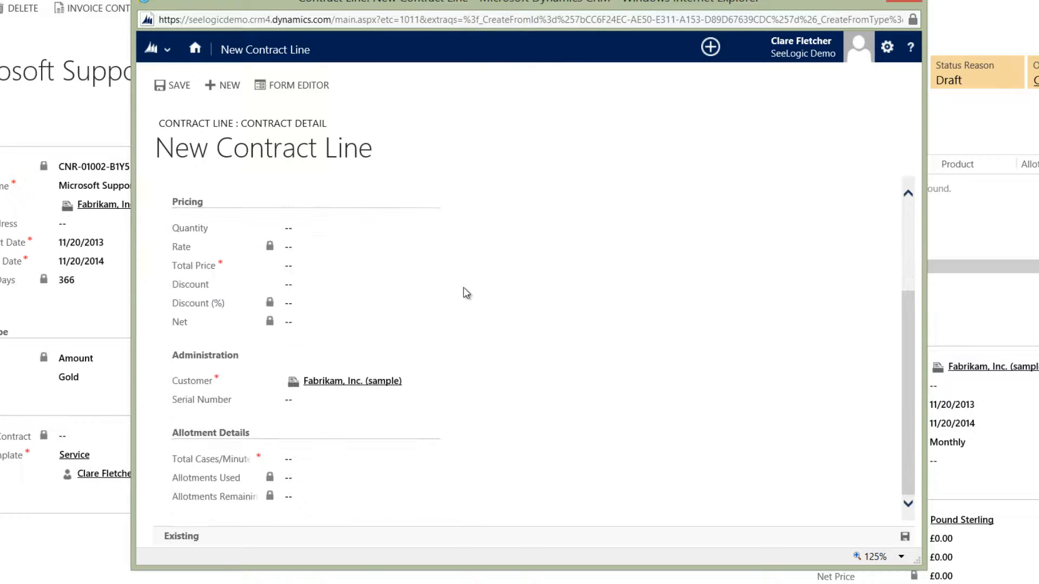
# - Enter 20 total cases and a £3,000 total price, then save the line
pyautogui.click(357, 458)
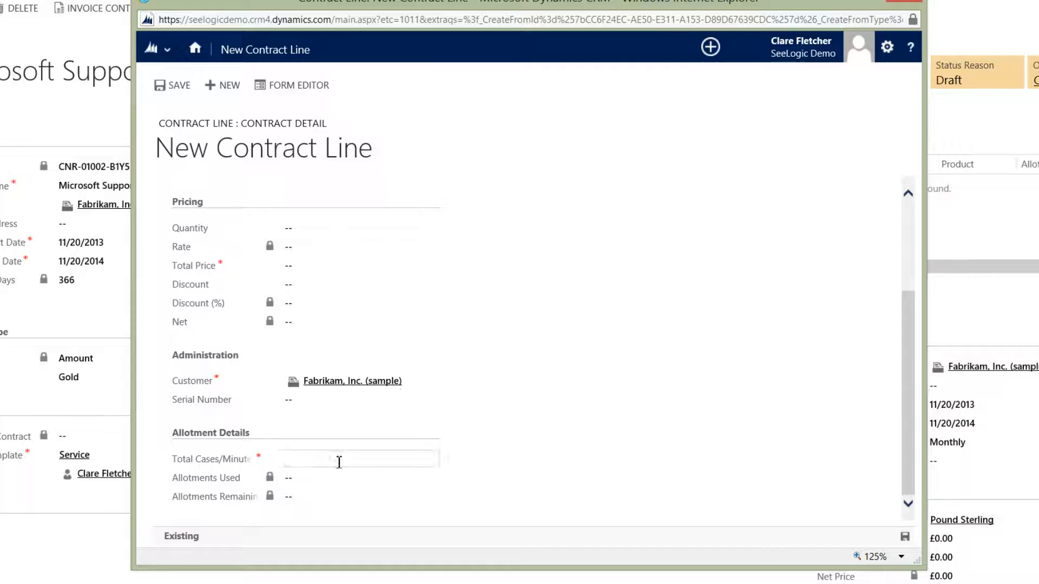
pyautogui.write('20')
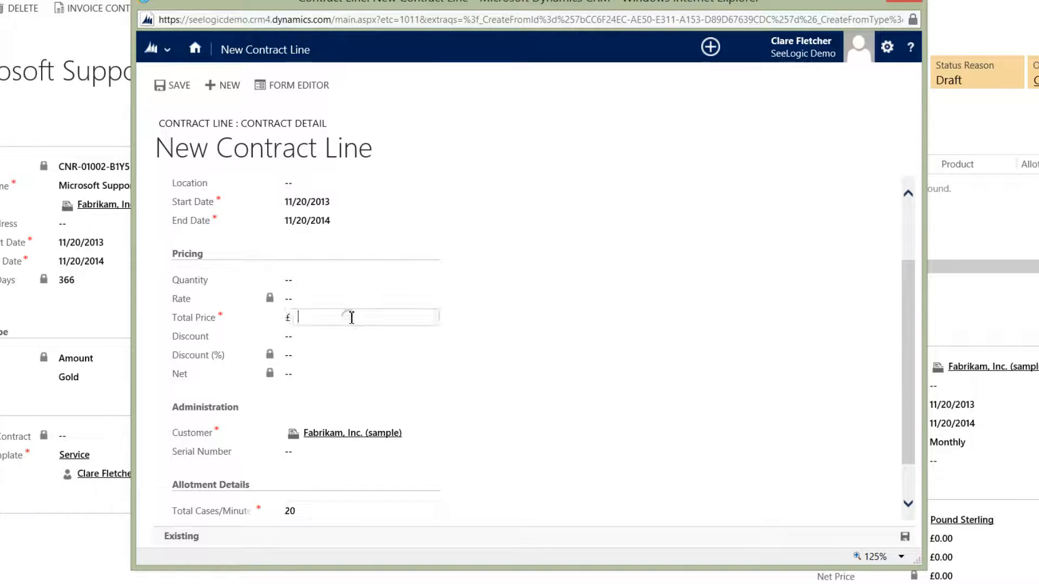
pyautogui.write('3000')
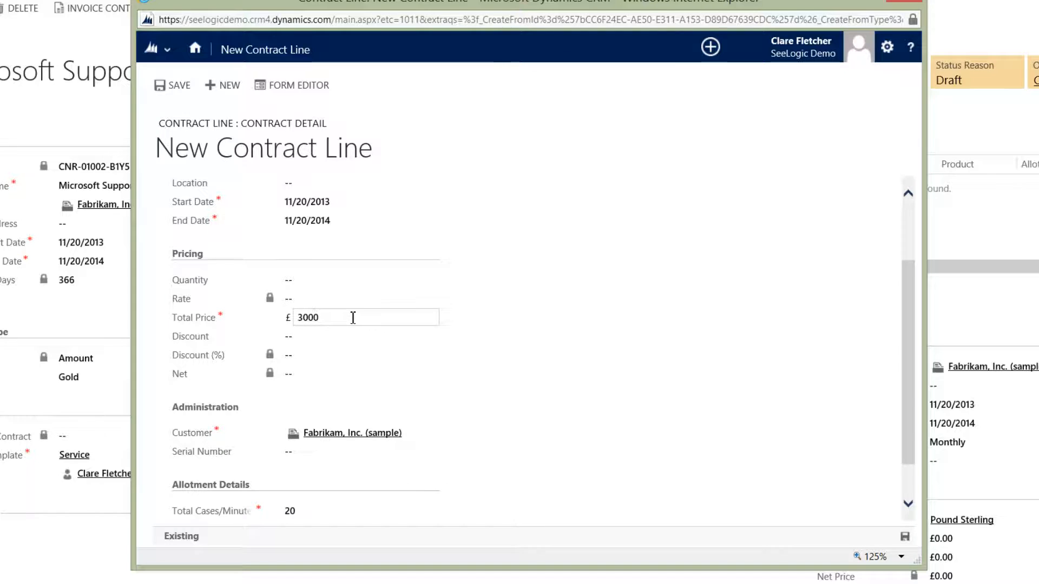
pyautogui.click(464, 281)
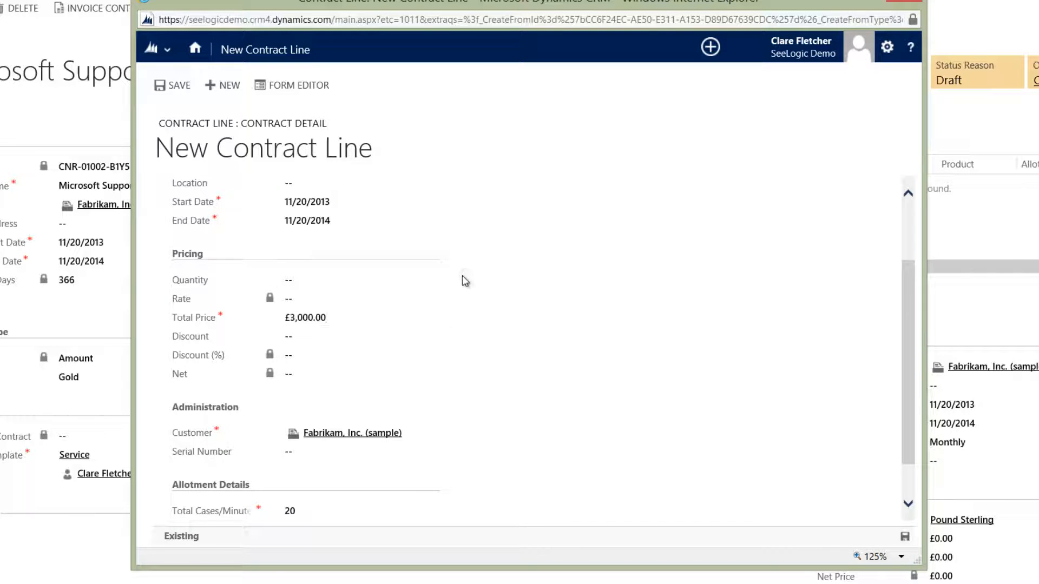
pyautogui.click(176, 85)
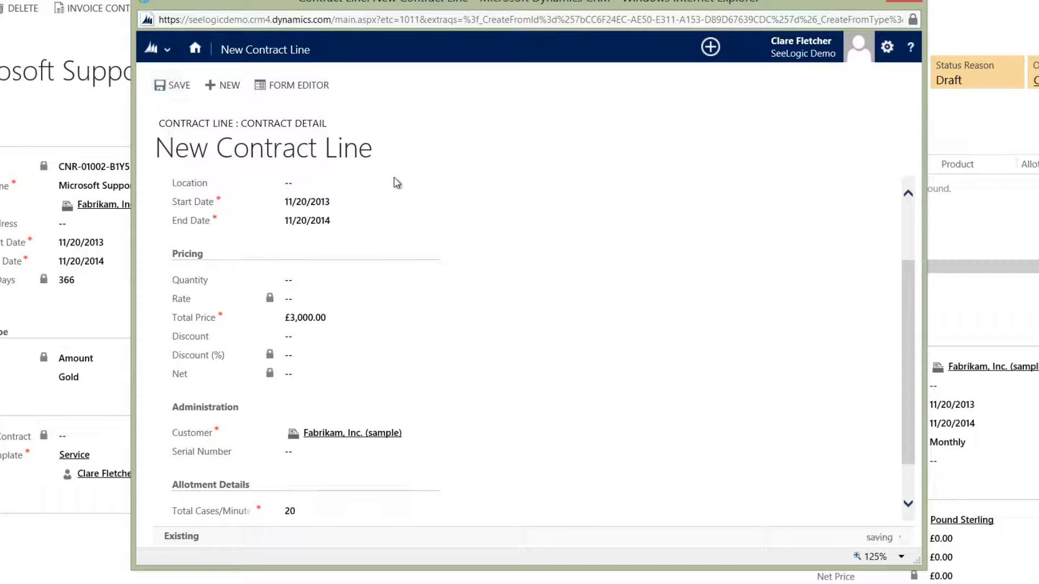
# - View the line's calendar of weekday 08–16 support hours via Set Calendar
pyautogui.click(171, 84)
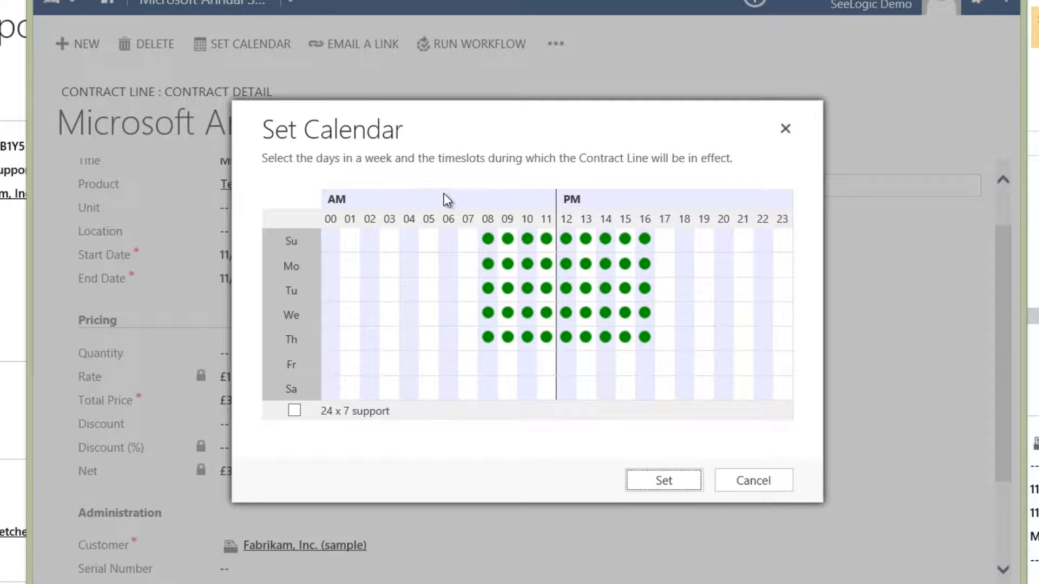
pyautogui.moveTo(561, 312)
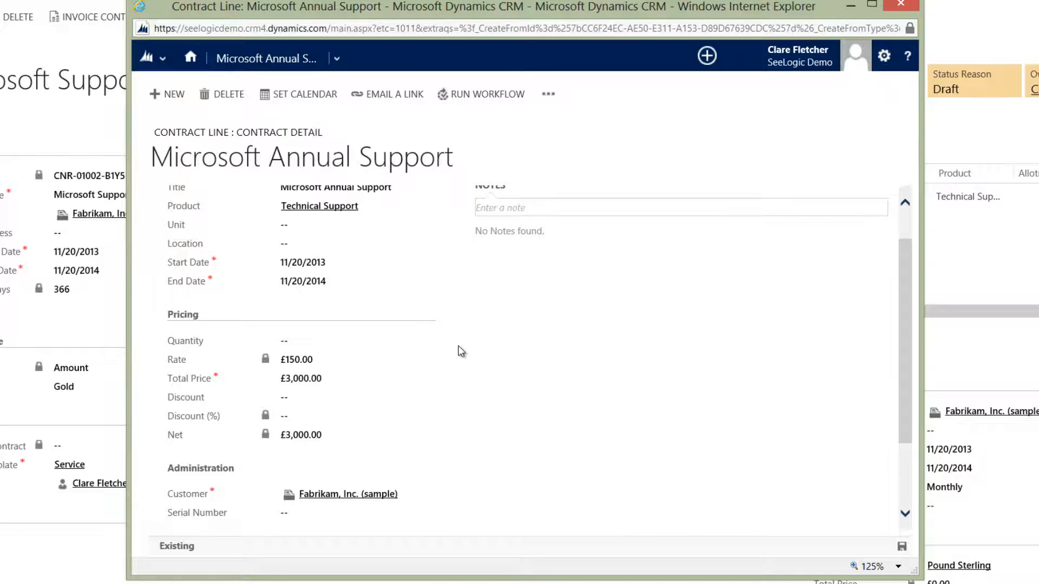
pyautogui.moveTo(204, 114)
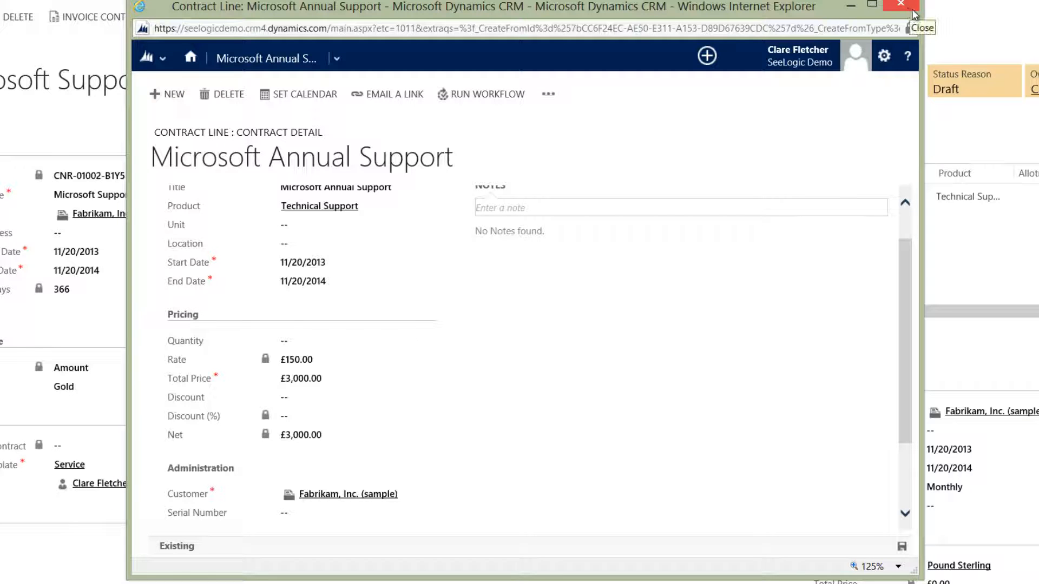
# - Close the contract line window to return to the Microsoft Support contract
pyautogui.click(900, 5)
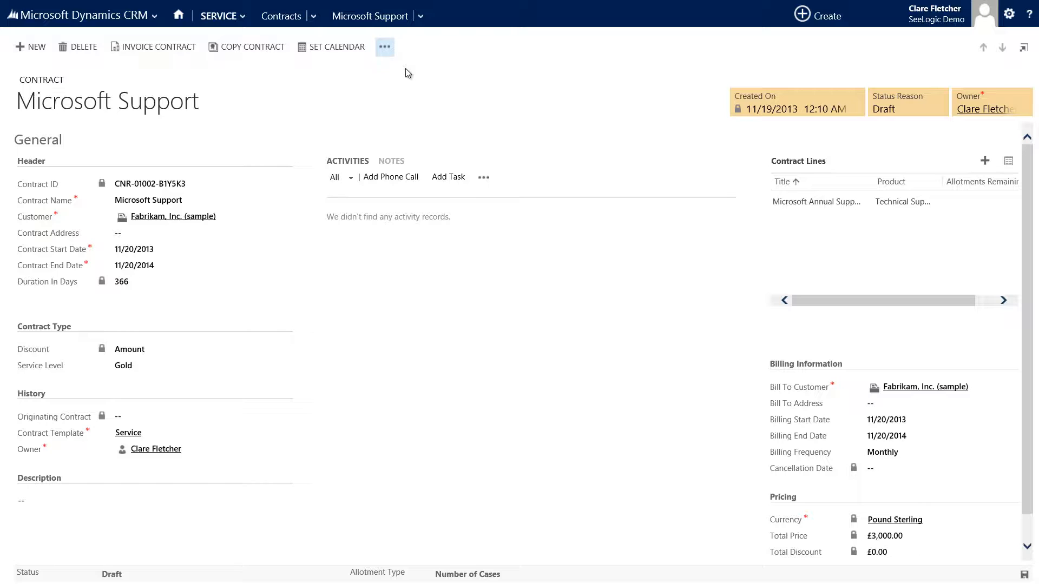
pyautogui.moveTo(472, 243)
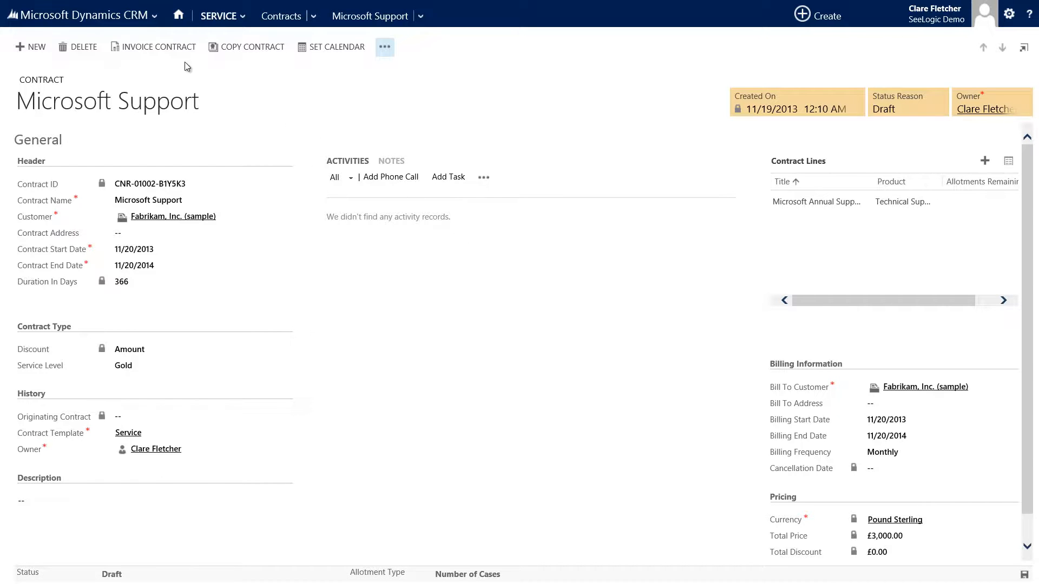
# - Run Invoice Contract on the Microsoft Support contract
pyautogui.click(159, 47)
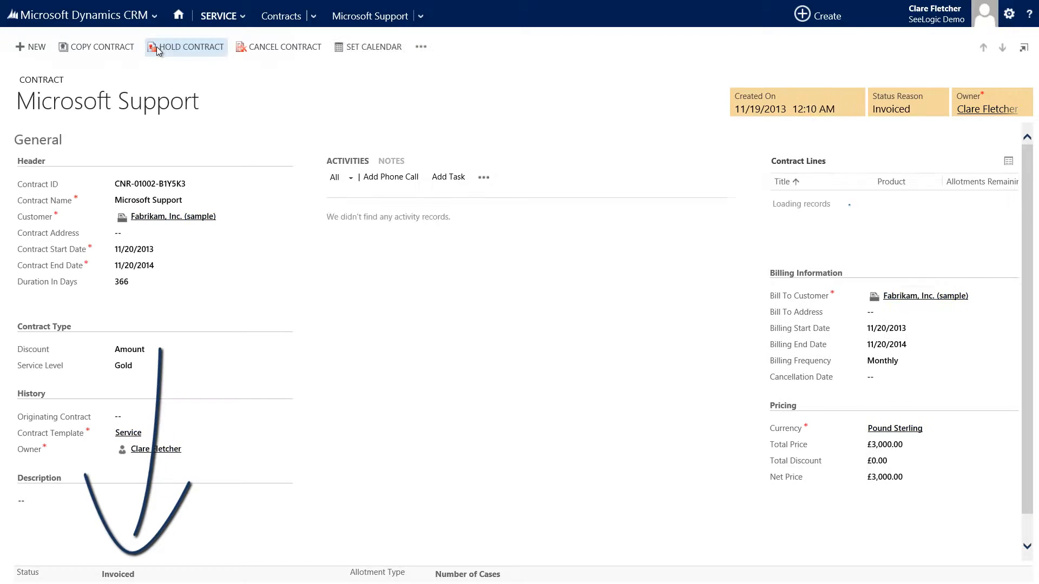
pyautogui.moveTo(186, 47)
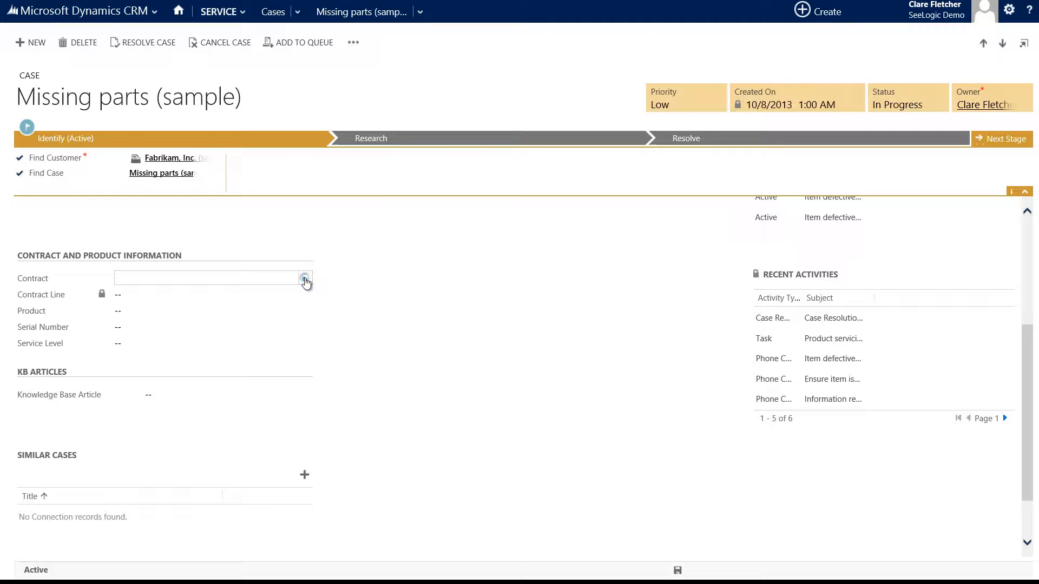
# - Set the case's contract, line and product: Microsoft Support, Microsoft Annual Support, Technical Support
pyautogui.click(304, 277)
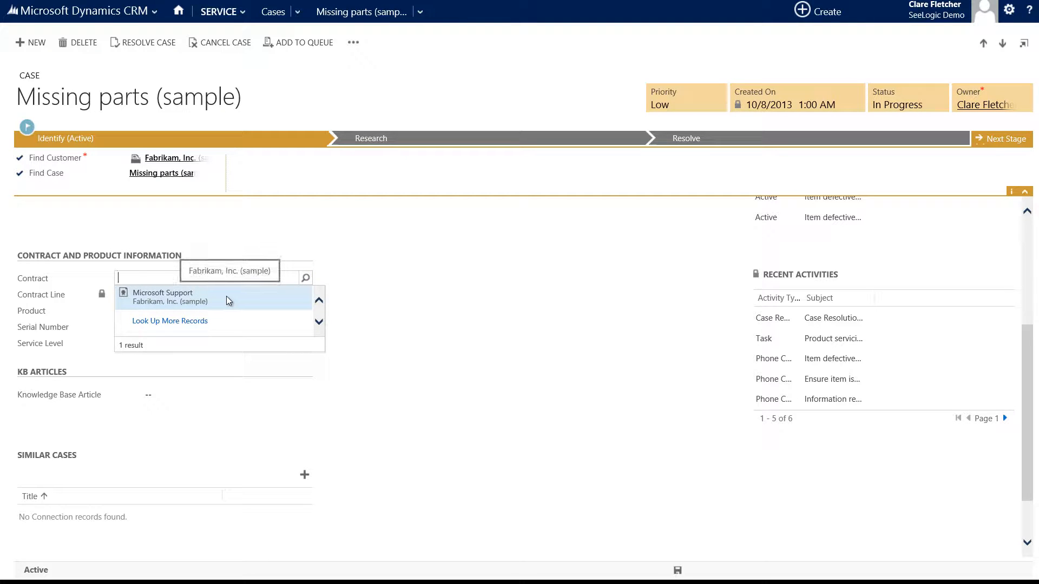
pyautogui.click(162, 297)
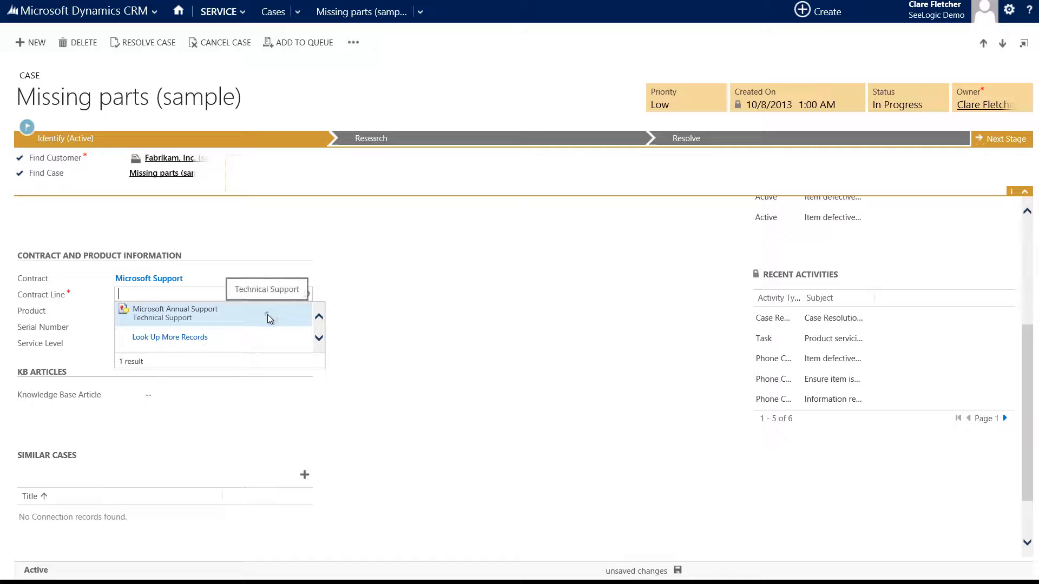
pyautogui.click(175, 310)
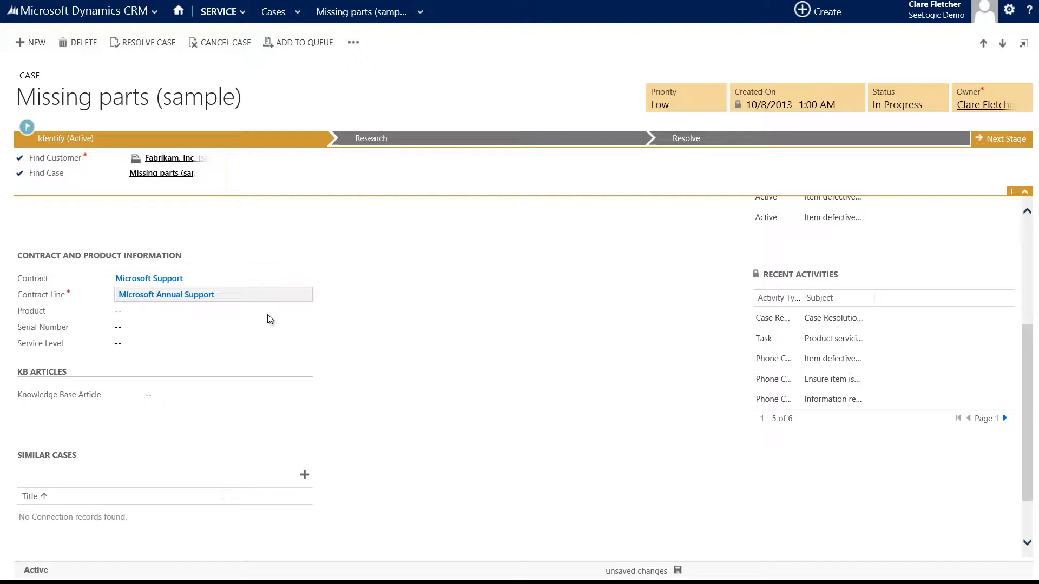
pyautogui.click(212, 311)
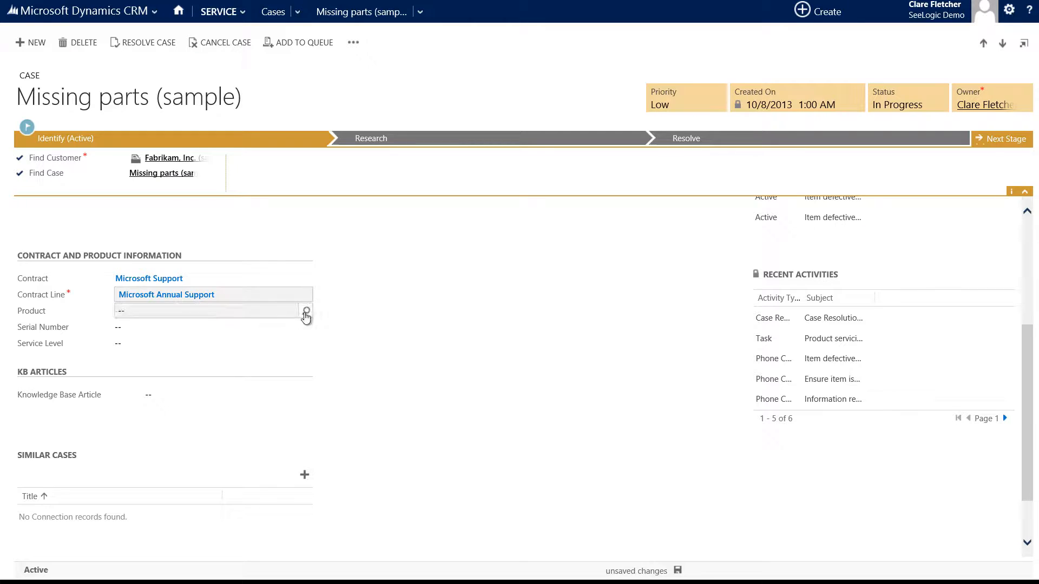
pyautogui.click(306, 311)
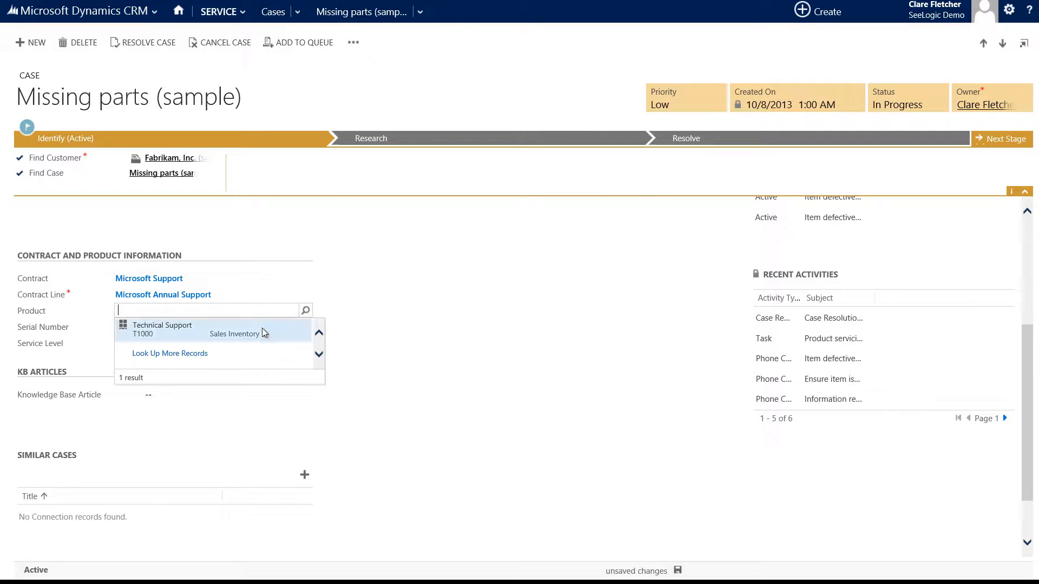
pyautogui.click(161, 329)
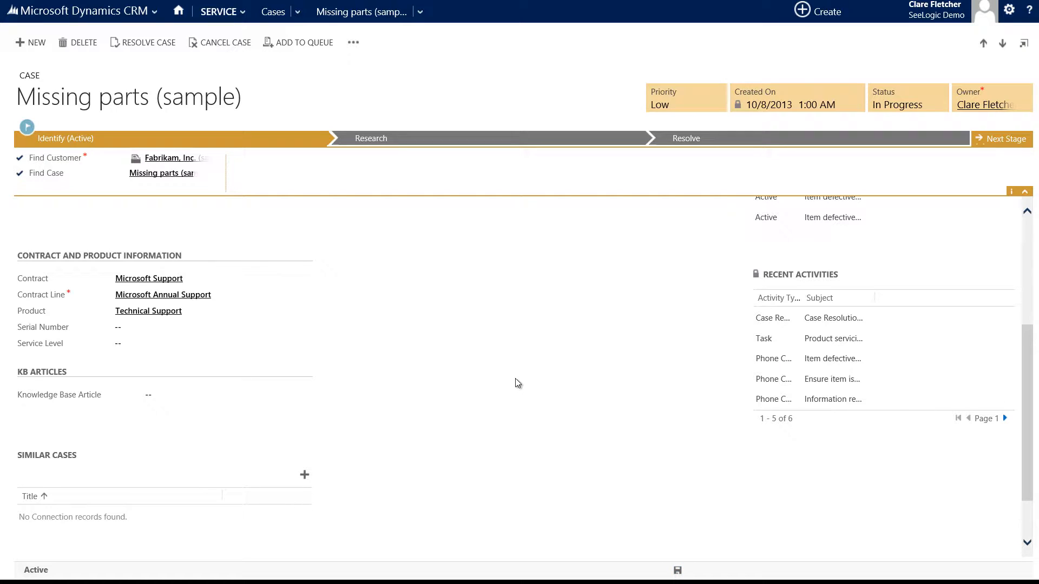
pyautogui.moveTo(506, 371)
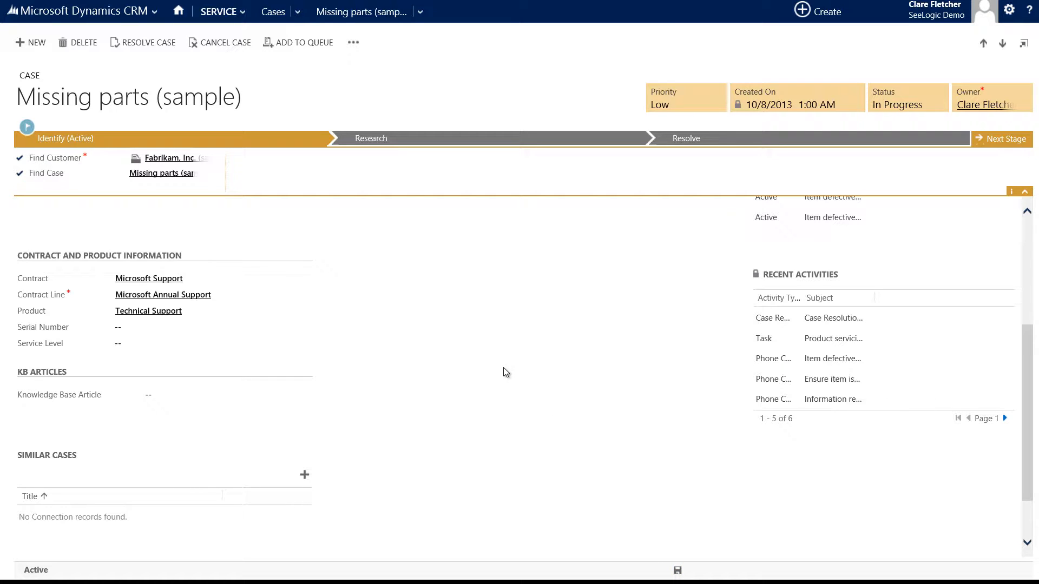
pyautogui.moveTo(295, 300)
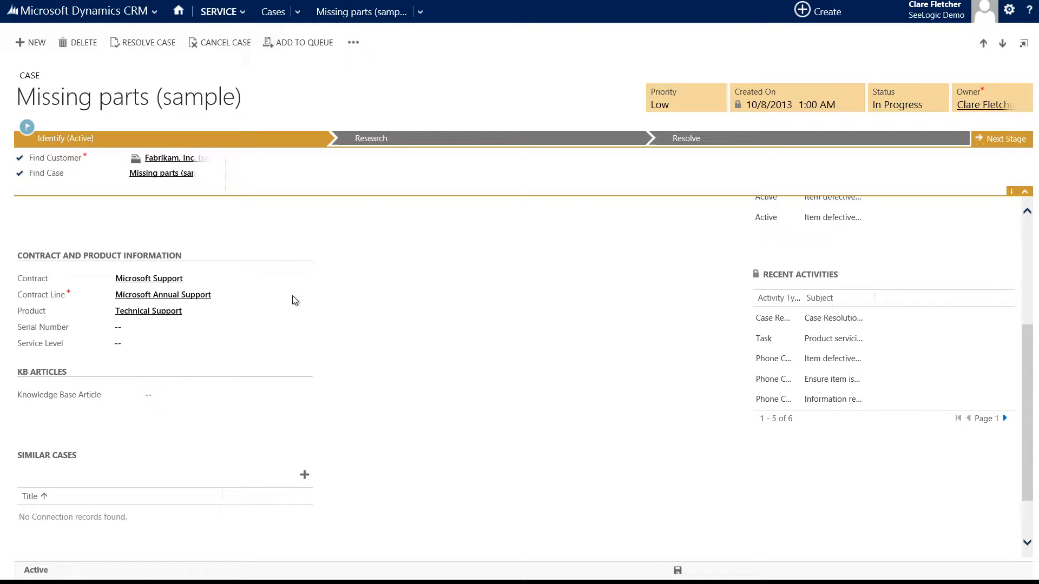
pyautogui.click(149, 278)
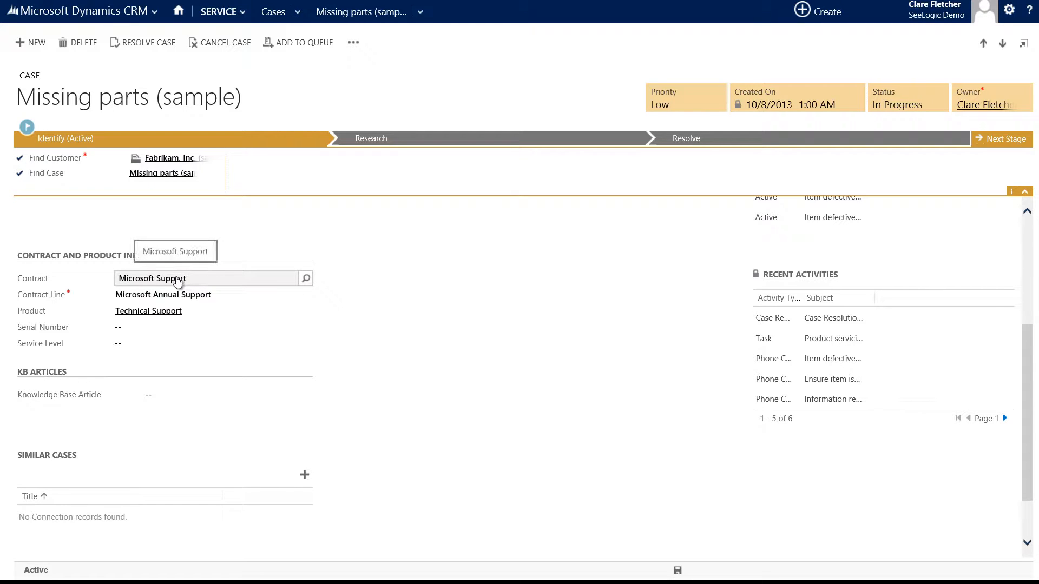
# - Open the linked Microsoft Support contract from the case, then go to Contracts
pyautogui.click(151, 278)
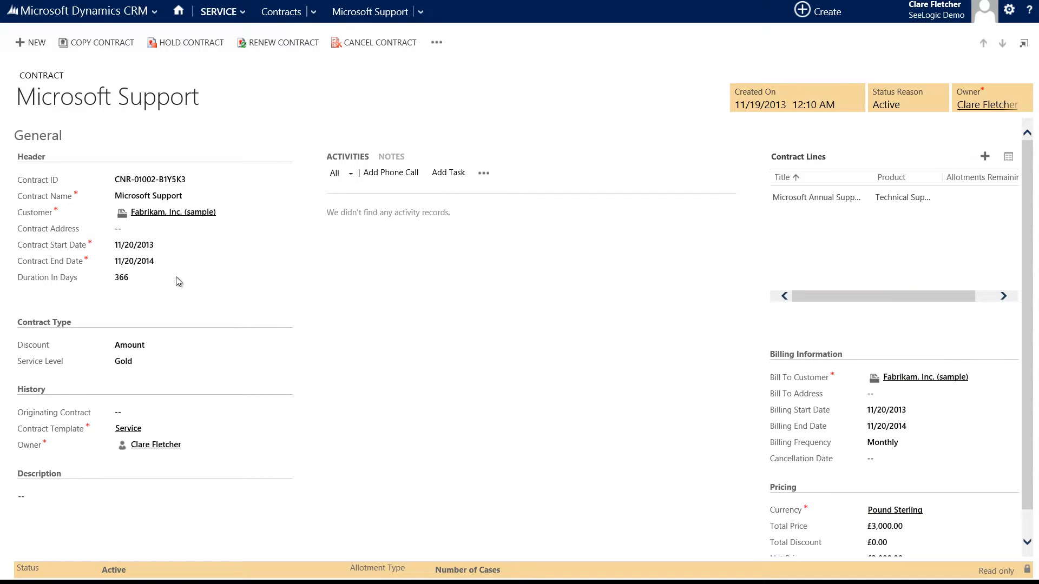
pyautogui.moveTo(200, 280)
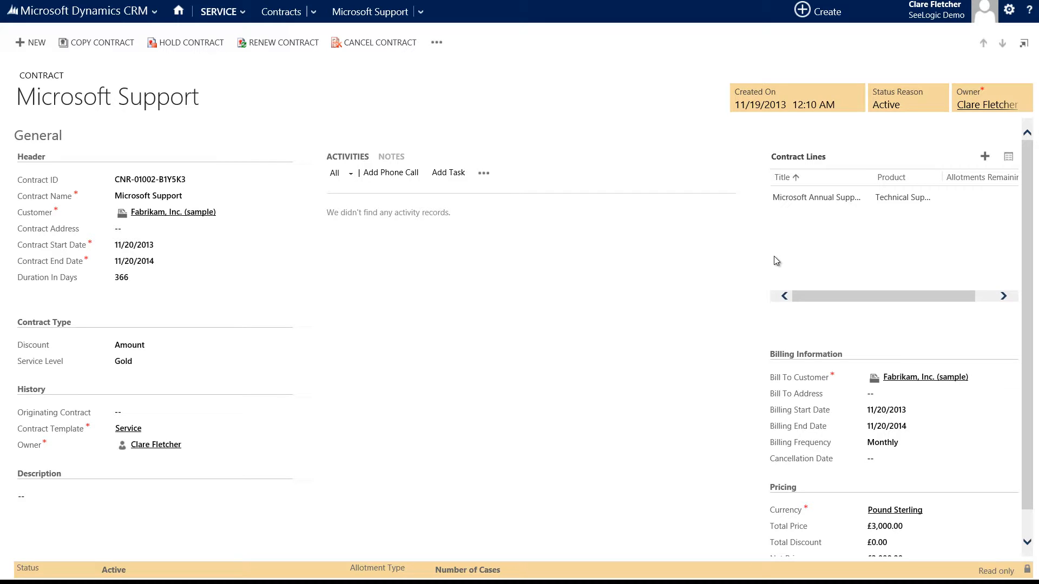
pyautogui.moveTo(782, 253)
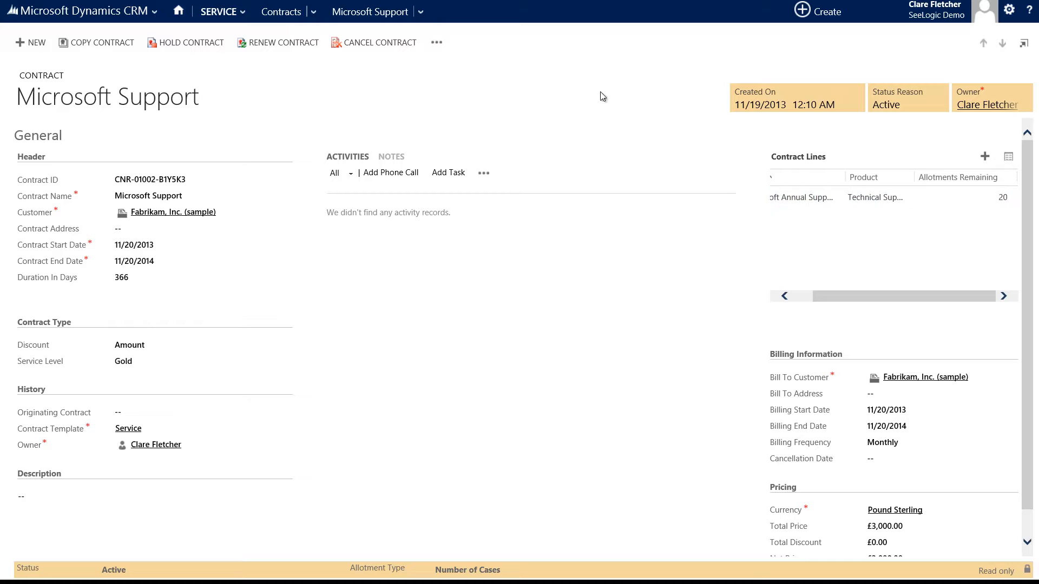
pyautogui.click(280, 12)
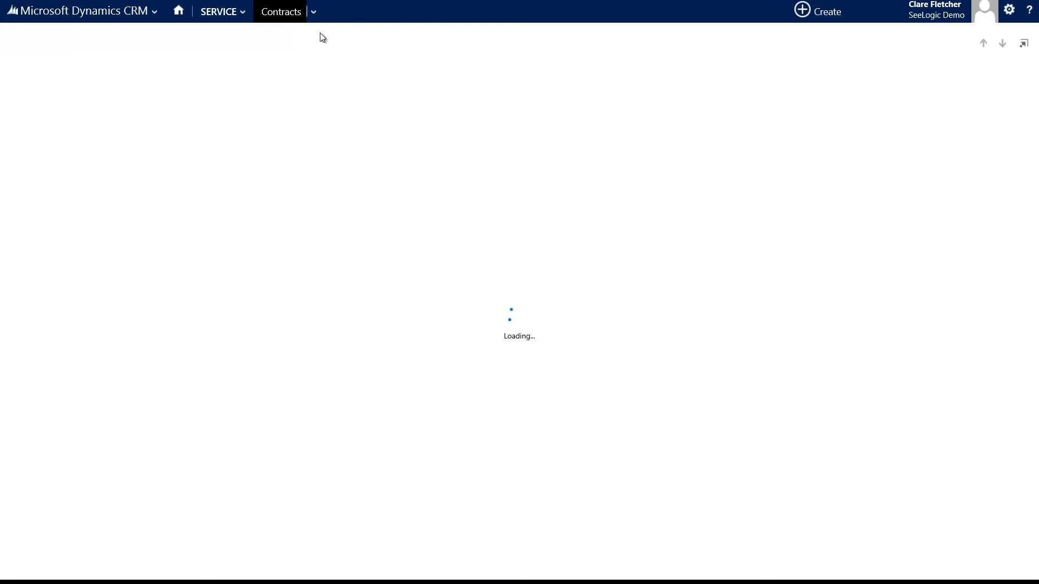